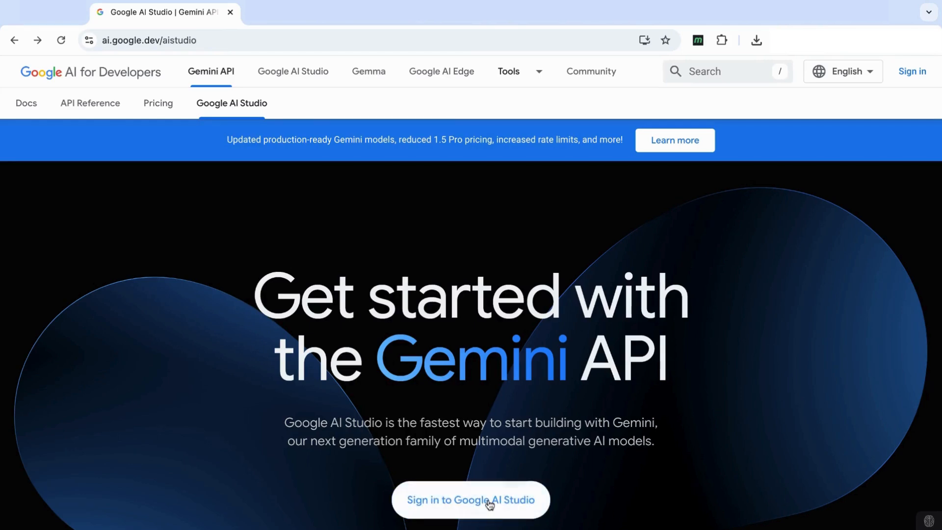
Sign in from the Gemini API landing page to reach a new untitled AI Studio prompt.
{"action": "left_click", "coordinate": [470, 499]}
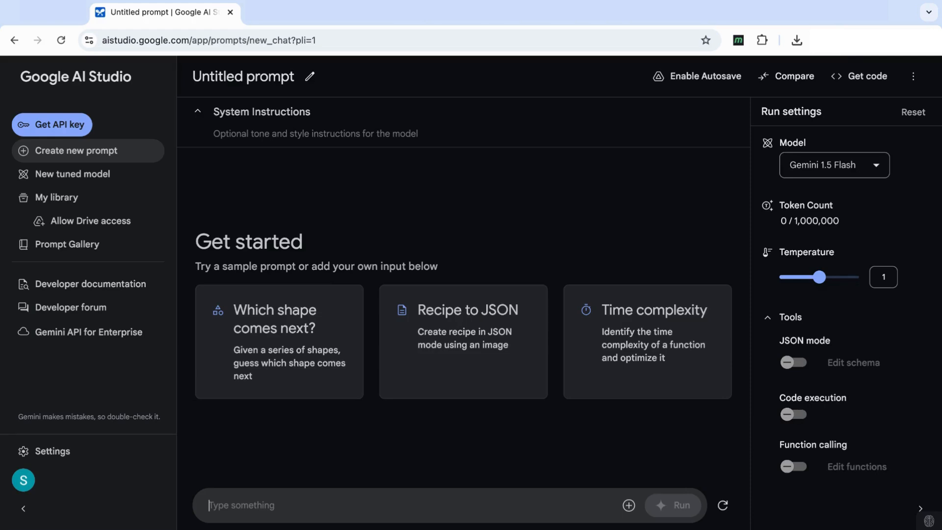
{"action": "left_click", "coordinate": [241, 504]}
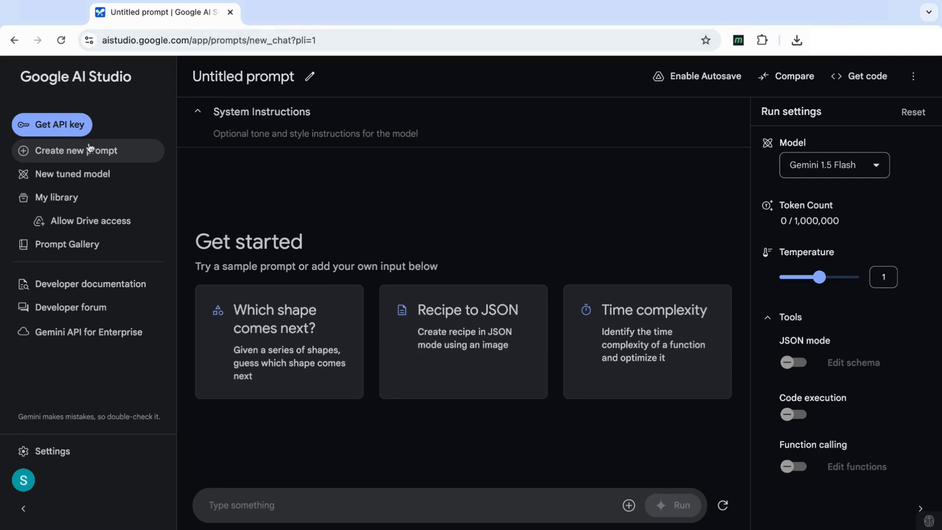
{"action": "mouse_move", "coordinate": [98, 162]}
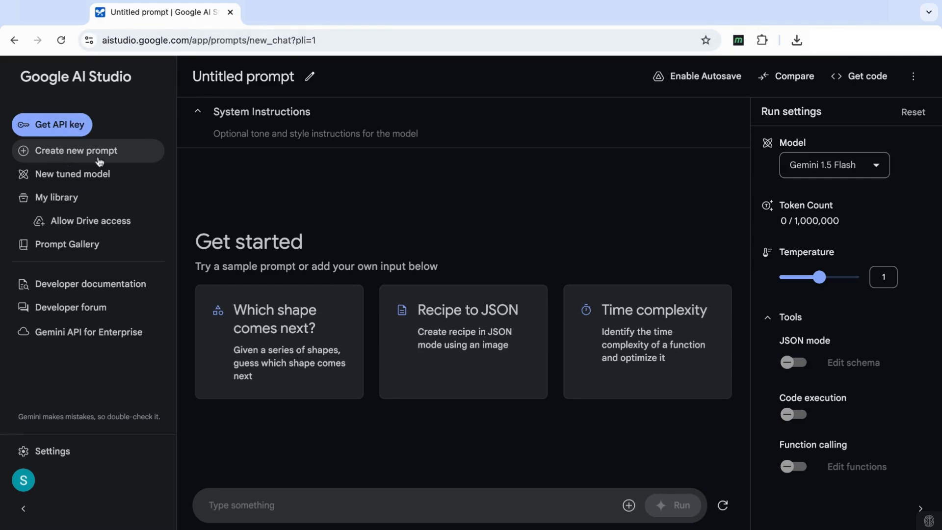
{"action": "mouse_move", "coordinate": [777, 157]}
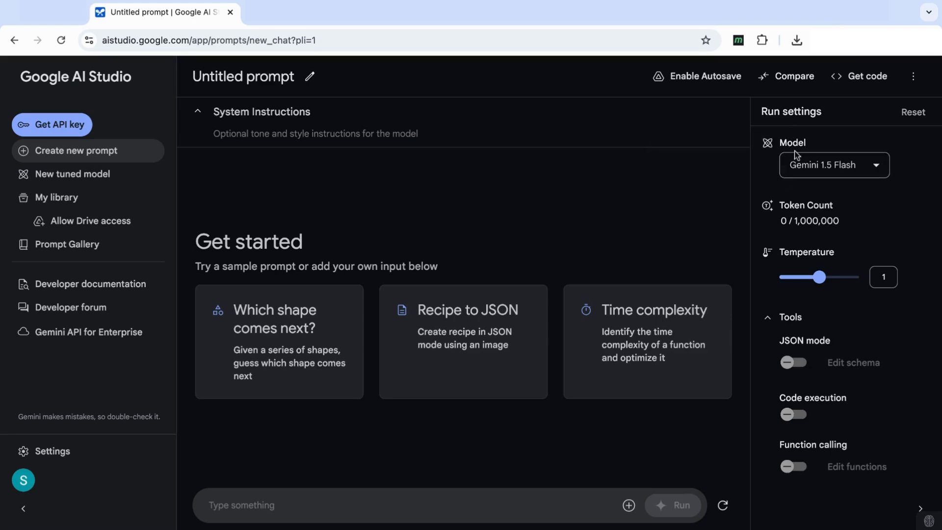
Switch the run model to Gemini 1.5 Pro Experimental 0827 with its 2,000,000-token limit.
{"action": "left_click", "coordinate": [833, 165]}
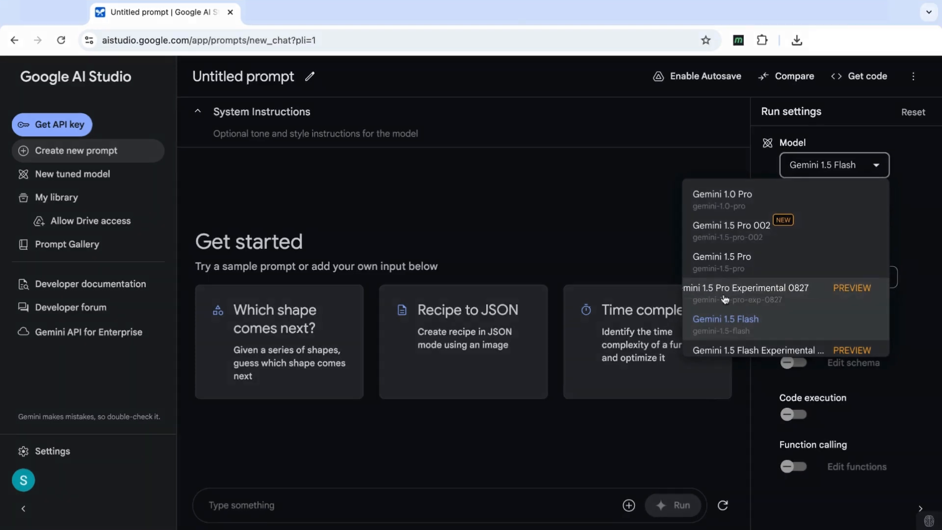
{"action": "mouse_move", "coordinate": [744, 293]}
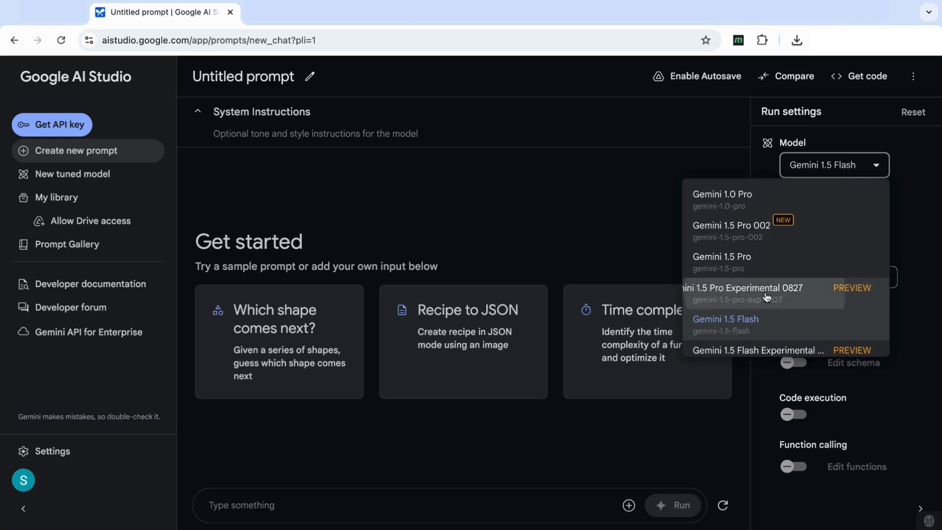
{"action": "left_click", "coordinate": [743, 293]}
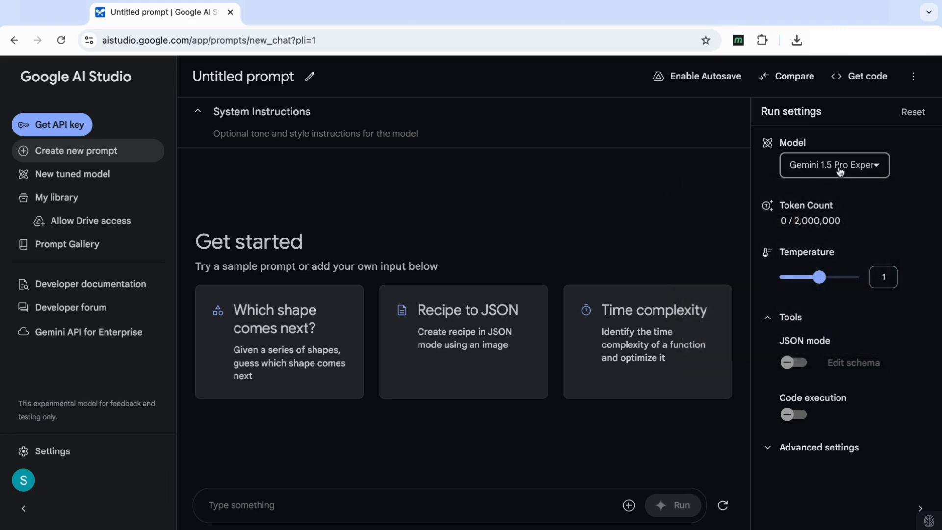
{"action": "mouse_move", "coordinate": [837, 235]}
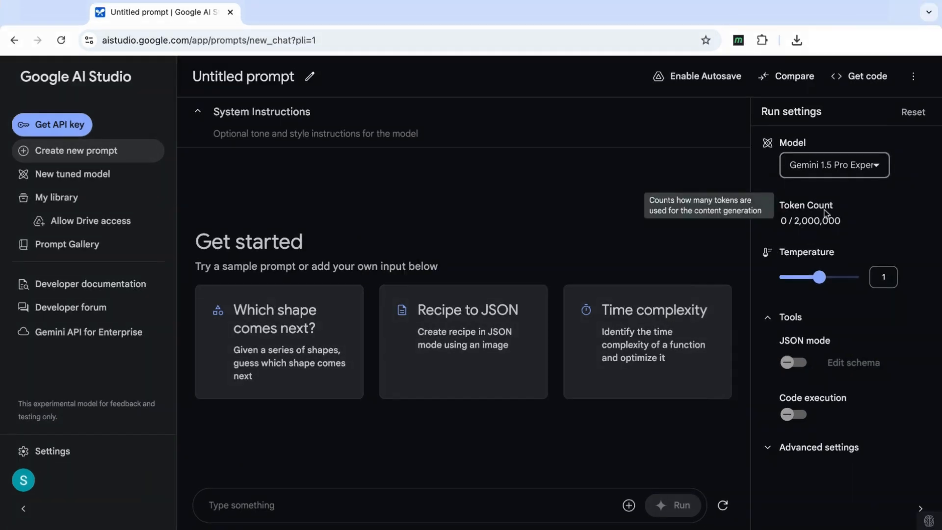
{"action": "mouse_move", "coordinate": [804, 233]}
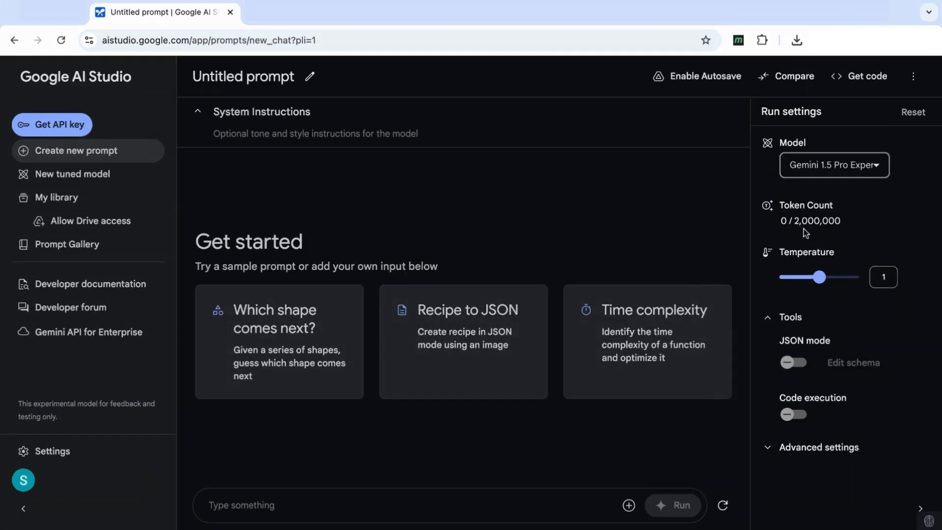
{"action": "mouse_move", "coordinate": [834, 232]}
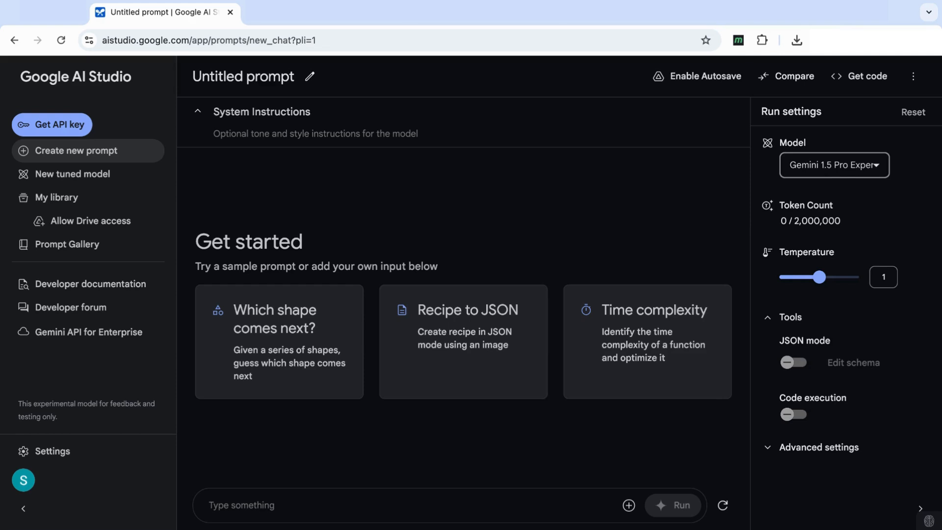
{"action": "mouse_move", "coordinate": [808, 234]}
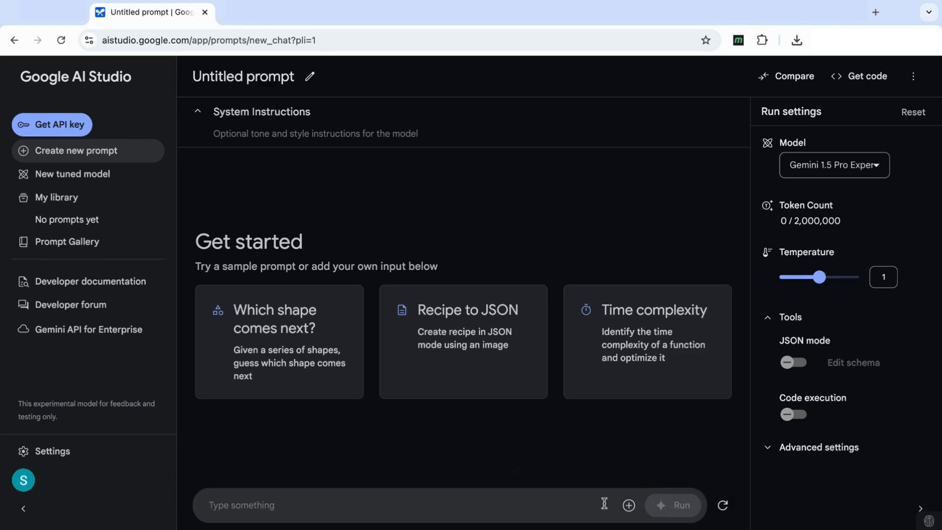
Attach the handbook PDF to the prompt via Upload to Drive, counted at about 1,026,852 tokens.
{"action": "left_click", "coordinate": [629, 504]}
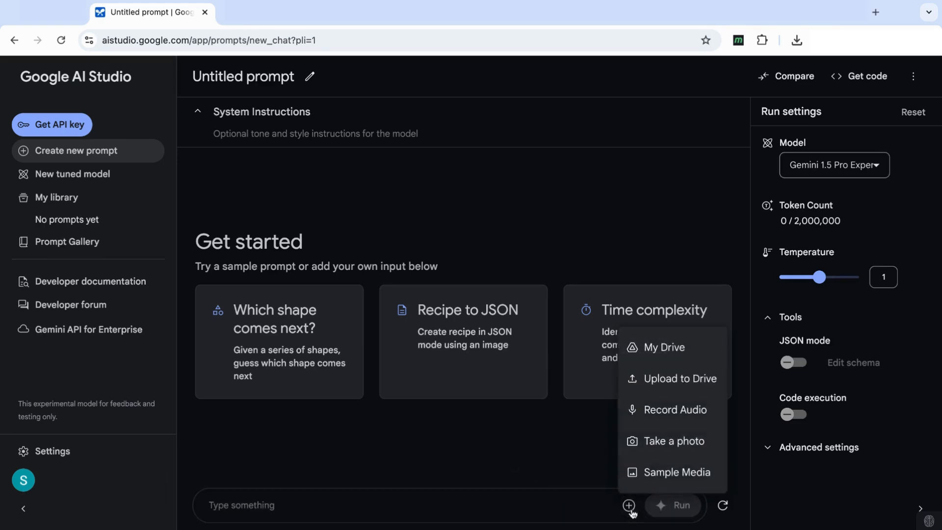
{"action": "mouse_move", "coordinate": [673, 379]}
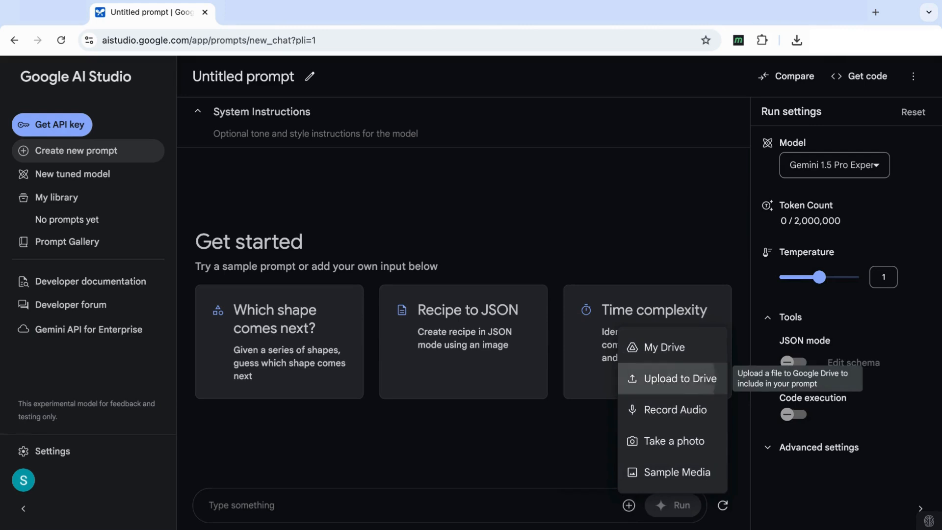
{"action": "left_click", "coordinate": [677, 379]}
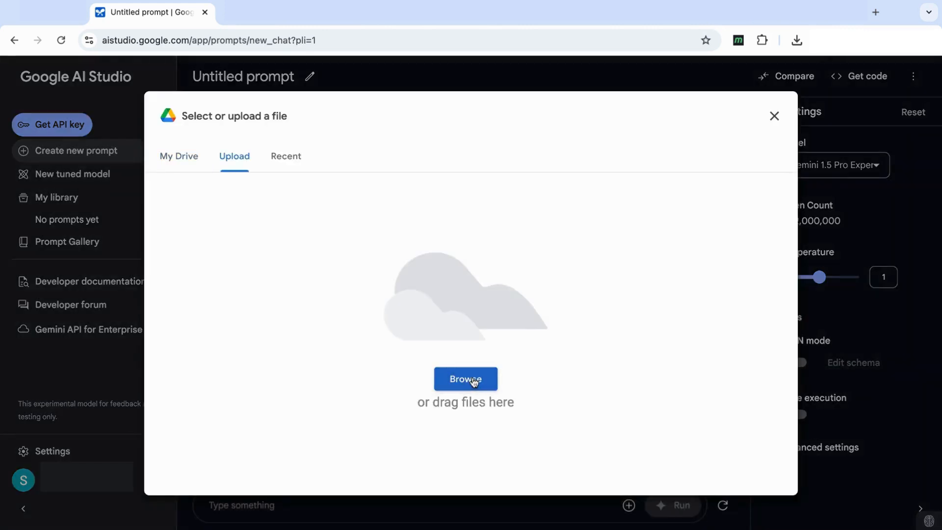
{"action": "left_click", "coordinate": [465, 379]}
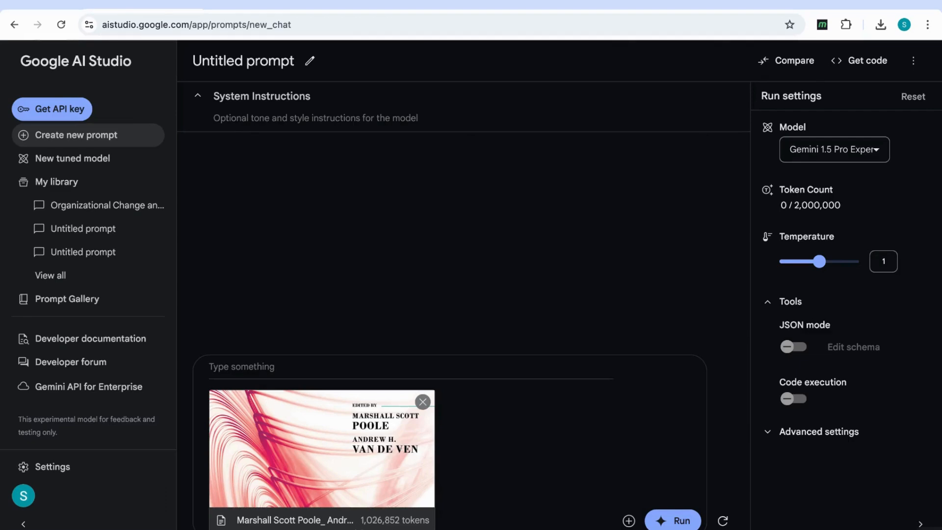
{"action": "mouse_move", "coordinate": [296, 481]}
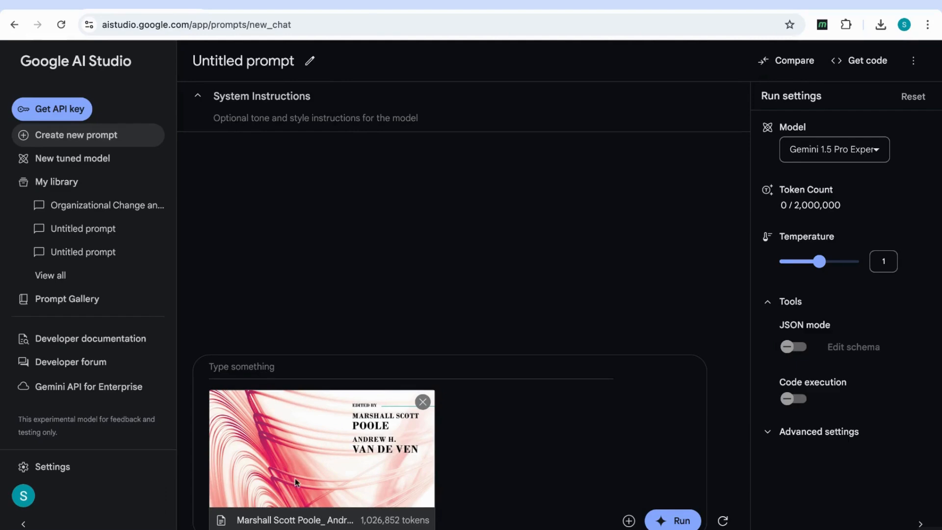
{"action": "mouse_move", "coordinate": [364, 515]}
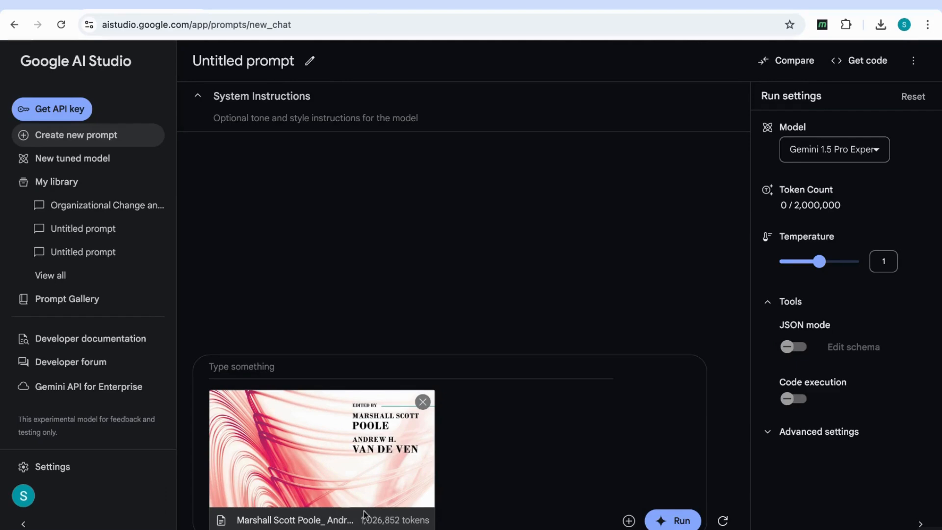
{"action": "mouse_move", "coordinate": [368, 350]}
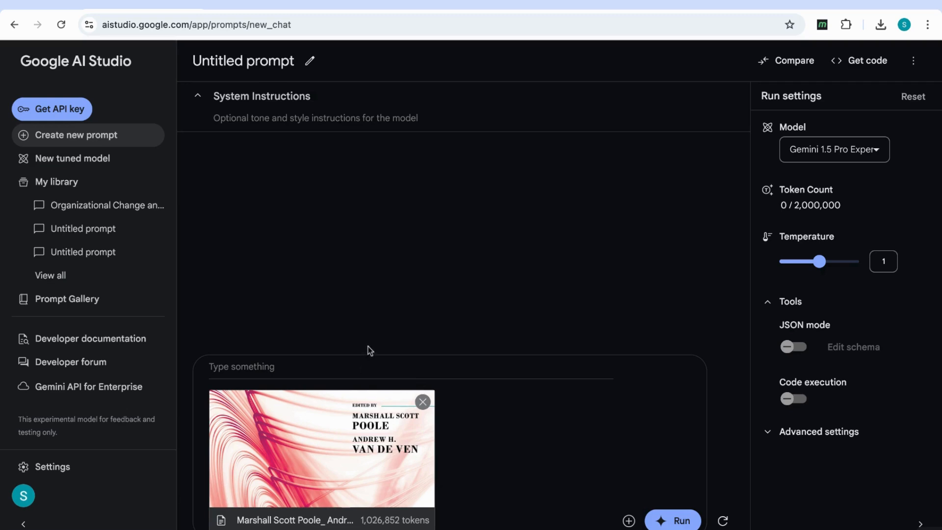
Enter the request 'summarise the entire book in detail' beside the attached handbook PDF.
{"action": "type", "text": "summarise the entire book in detail"}
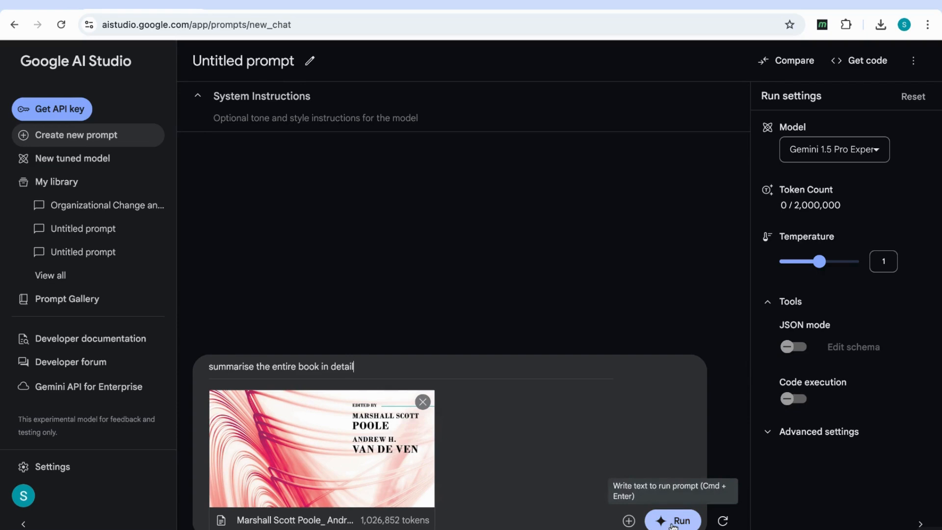
Send the summary request so the model generates a detailed handbook summary.
{"action": "left_click", "coordinate": [672, 520]}
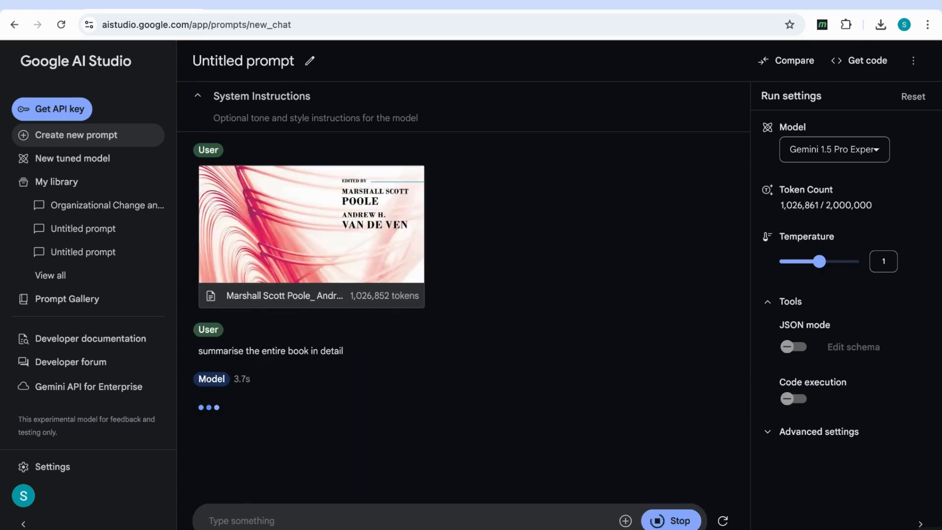
{"action": "mouse_move", "coordinate": [229, 393]}
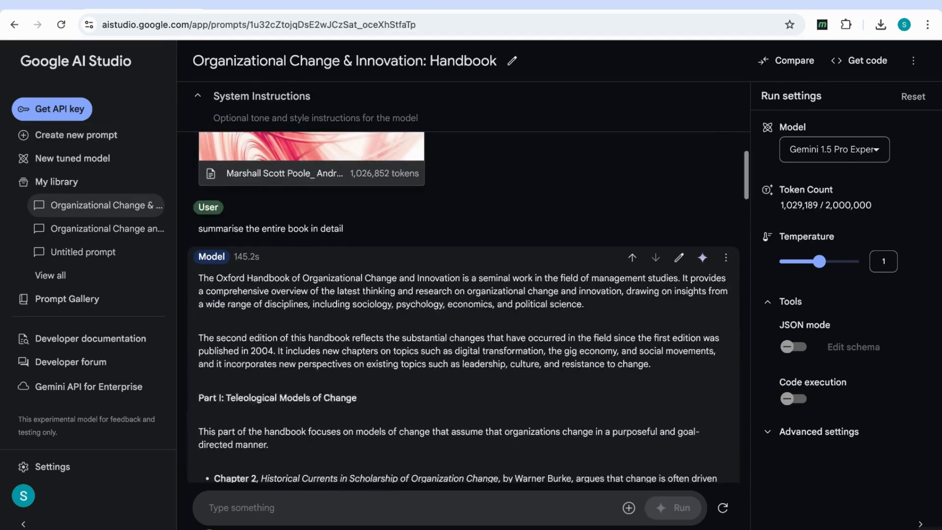
{"action": "scroll", "scroll_direction": "down", "scroll_amount": 3}
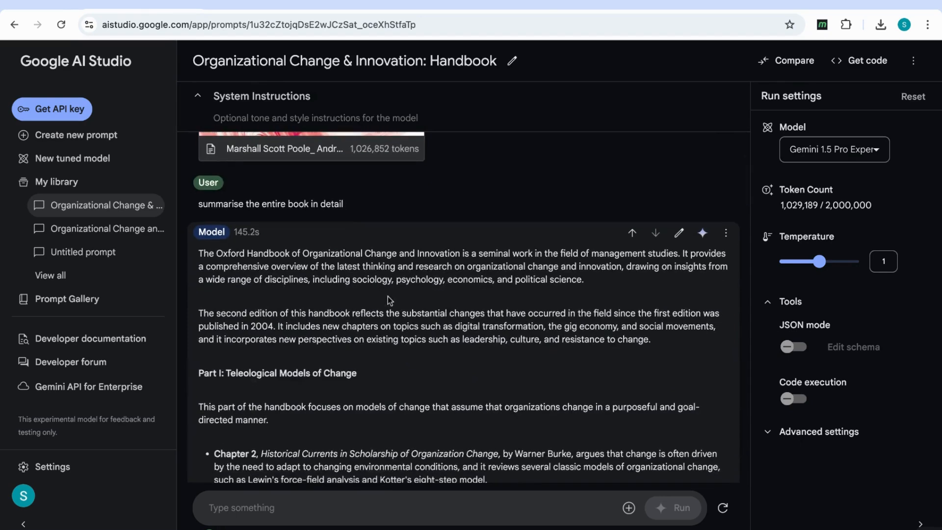
{"action": "mouse_move", "coordinate": [248, 245]}
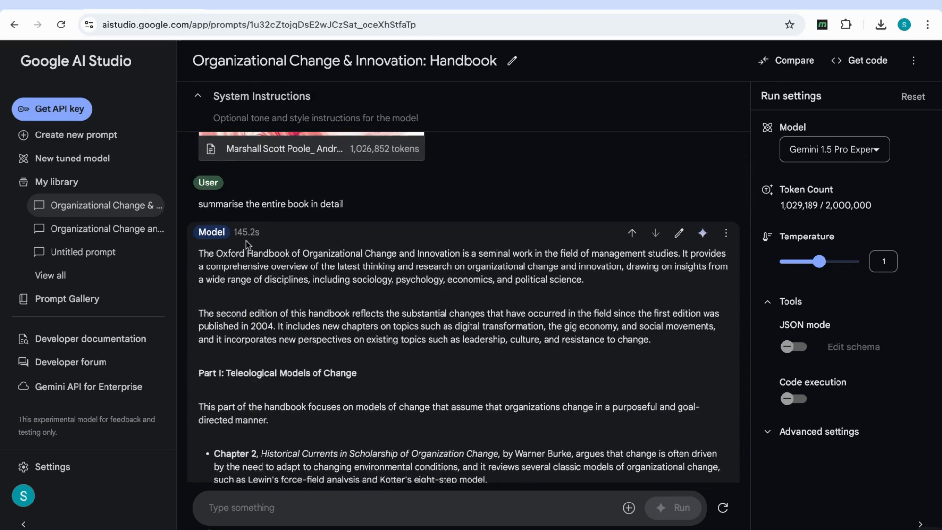
{"action": "mouse_move", "coordinate": [263, 246]}
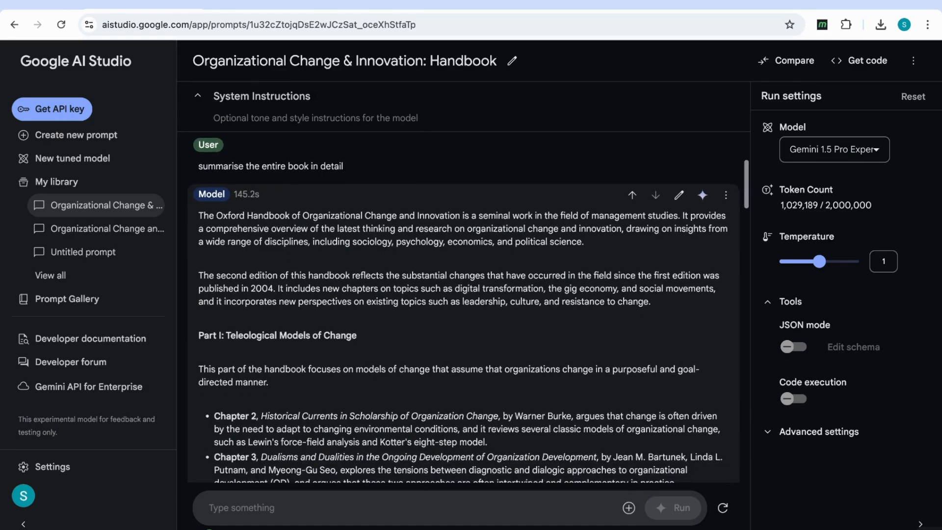
{"action": "scroll", "scroll_direction": "down", "scroll_amount": 3}
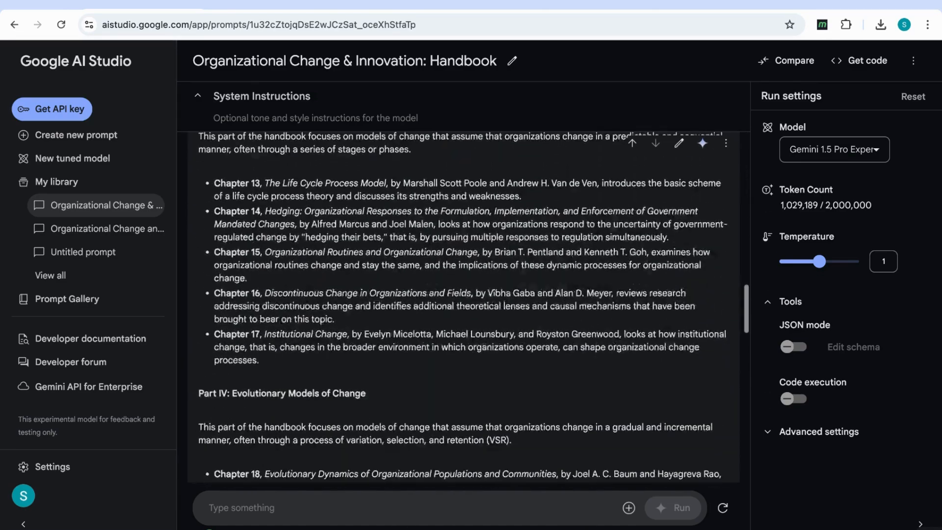
{"action": "scroll", "scroll_direction": "down", "scroll_amount": 3}
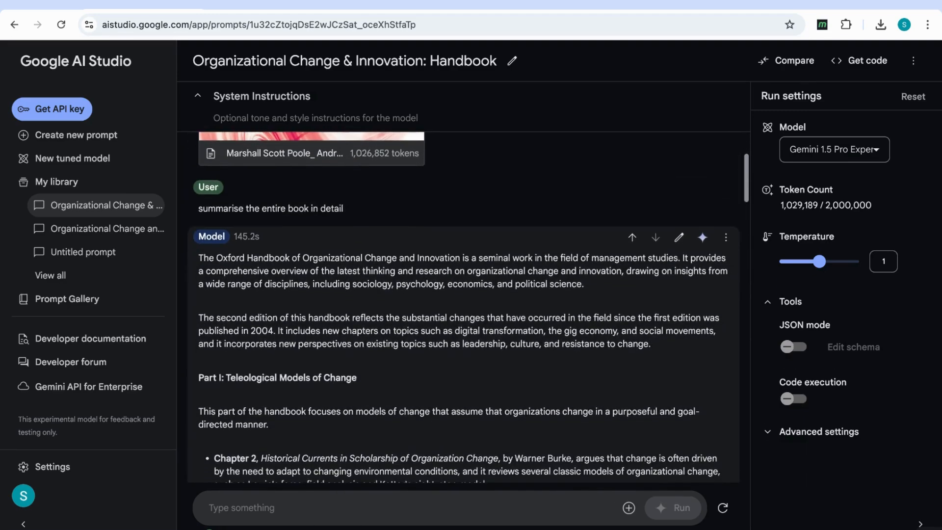
{"action": "scroll", "scroll_direction": "down", "scroll_amount": 3}
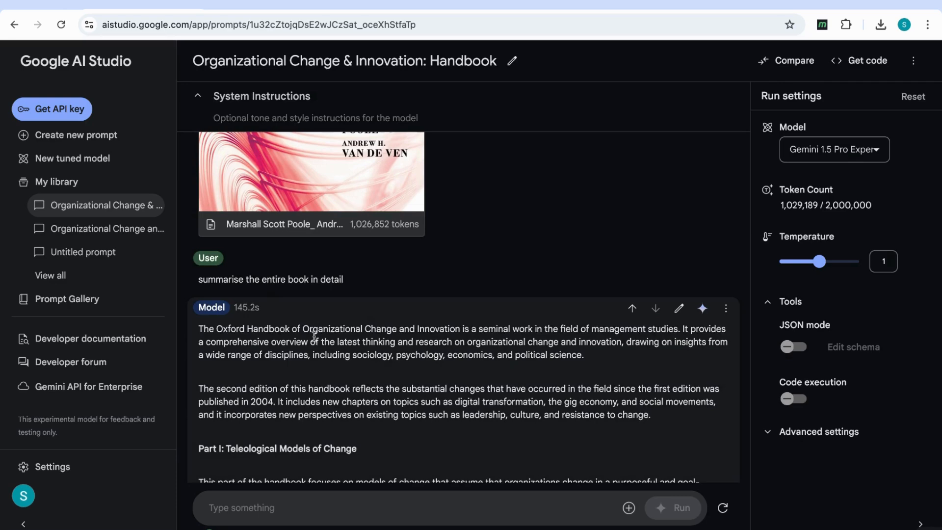
{"action": "scroll", "scroll_direction": "down", "scroll_amount": 3}
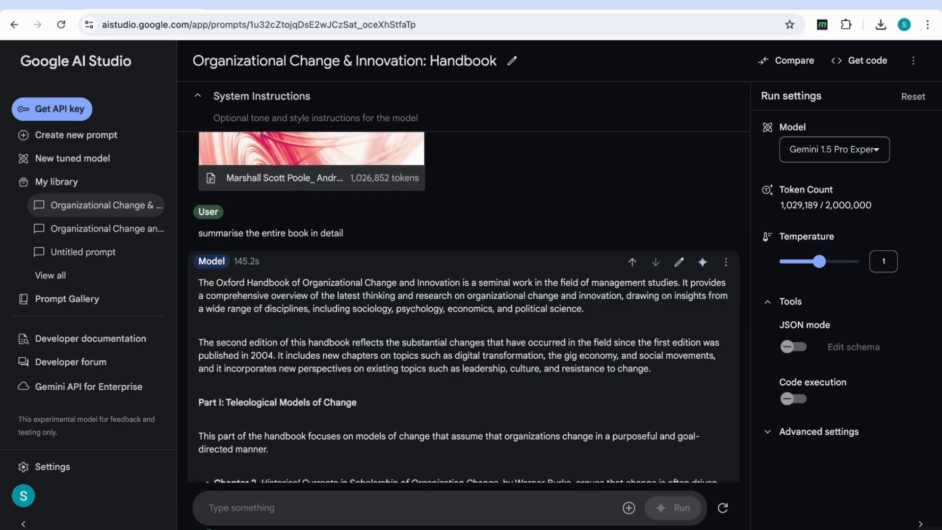
{"action": "scroll", "scroll_direction": "down", "scroll_amount": 3}
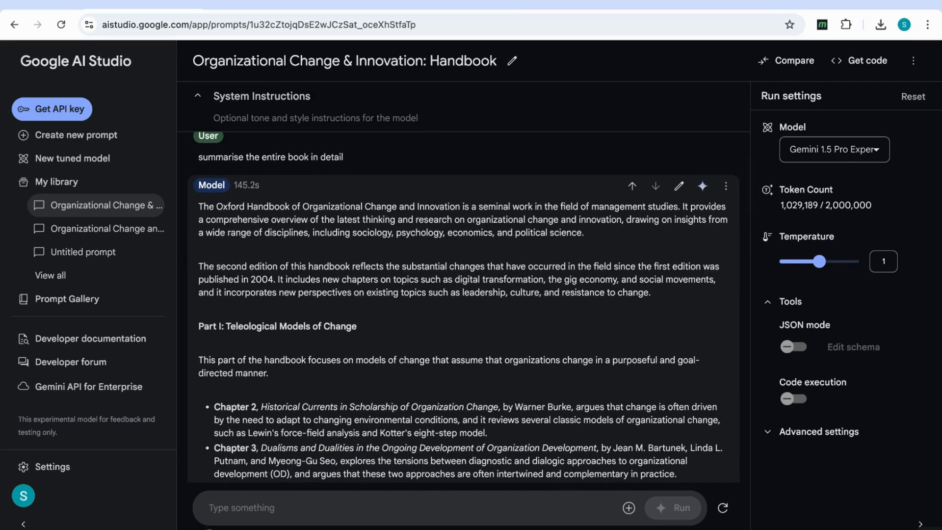
{"action": "scroll", "scroll_direction": "down", "scroll_amount": 3}
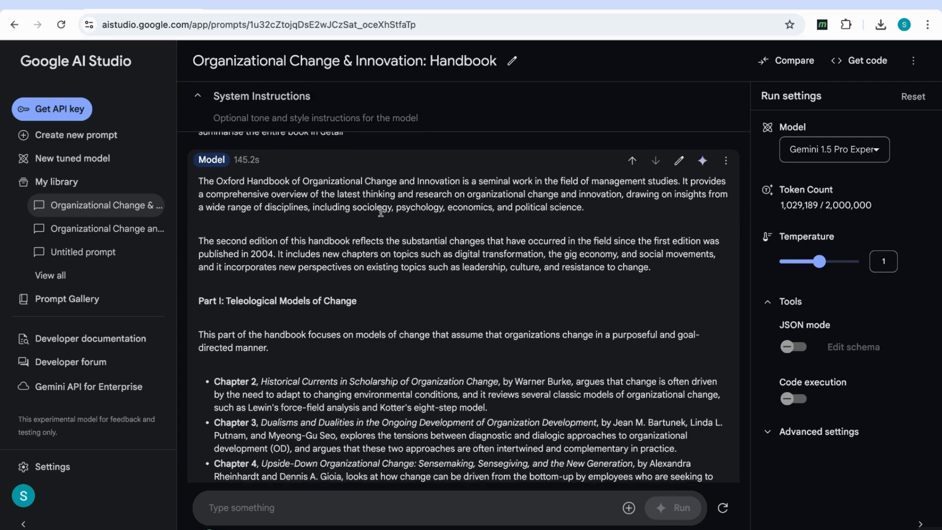
{"action": "mouse_move", "coordinate": [381, 211]}
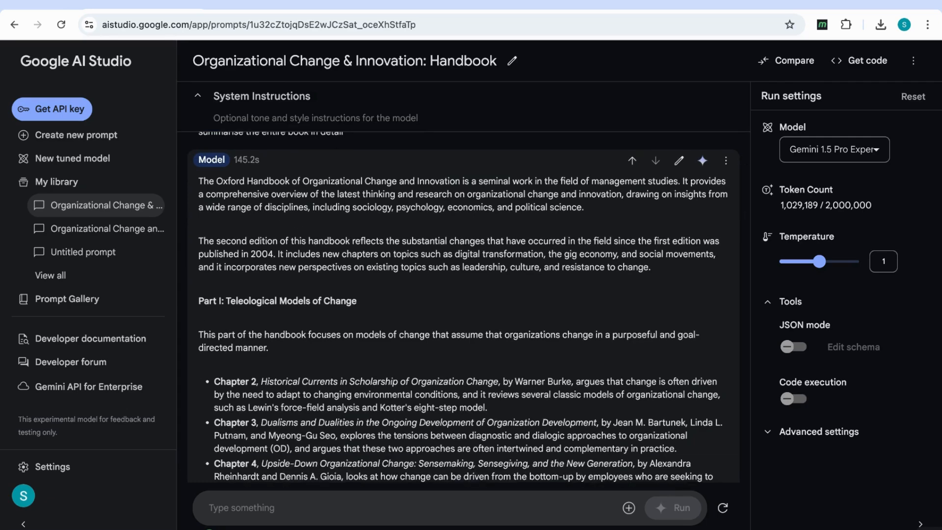
{"action": "scroll", "scroll_direction": "down", "scroll_amount": 3}
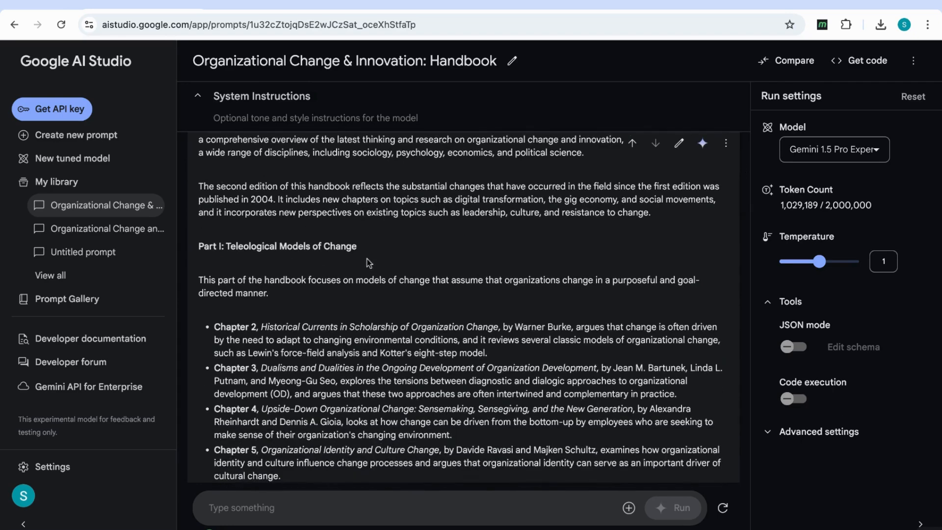
{"action": "scroll", "scroll_direction": "down", "scroll_amount": 3}
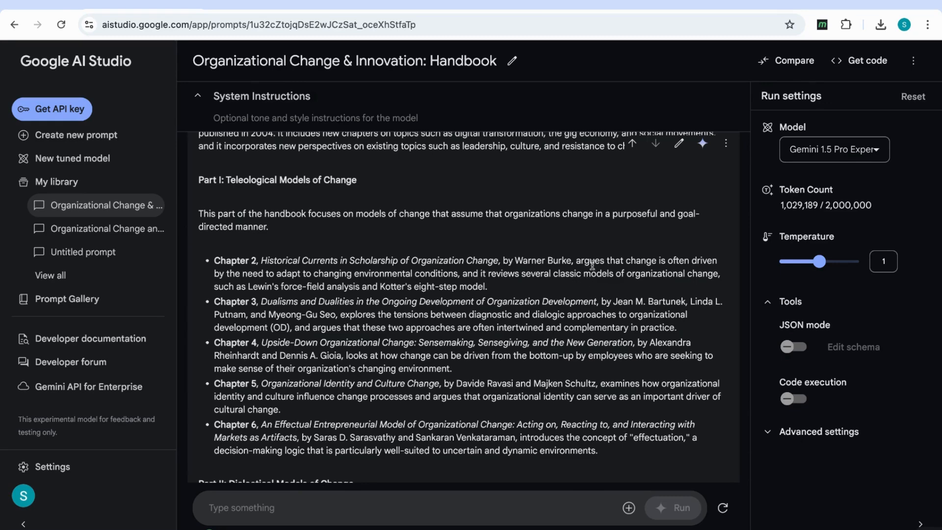
{"action": "scroll", "scroll_direction": "down", "scroll_amount": 3}
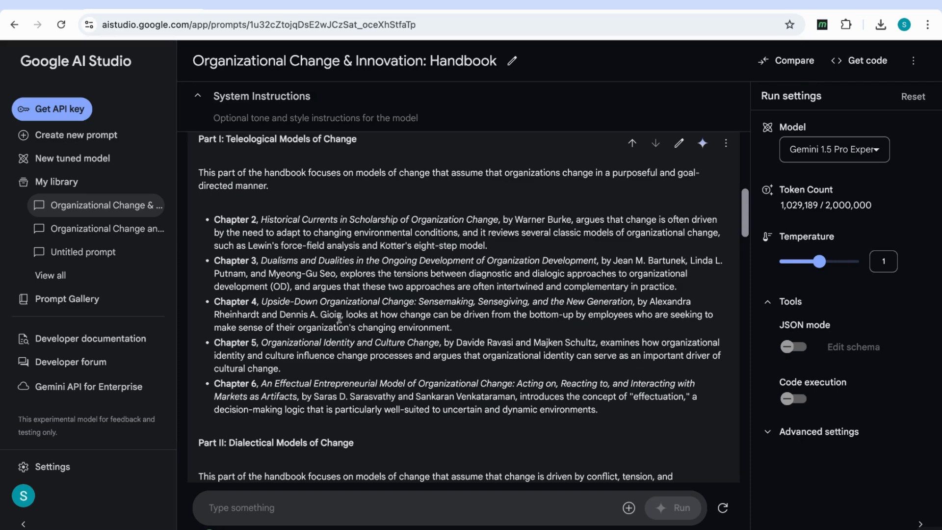
{"action": "scroll", "scroll_direction": "down", "scroll_amount": 3}
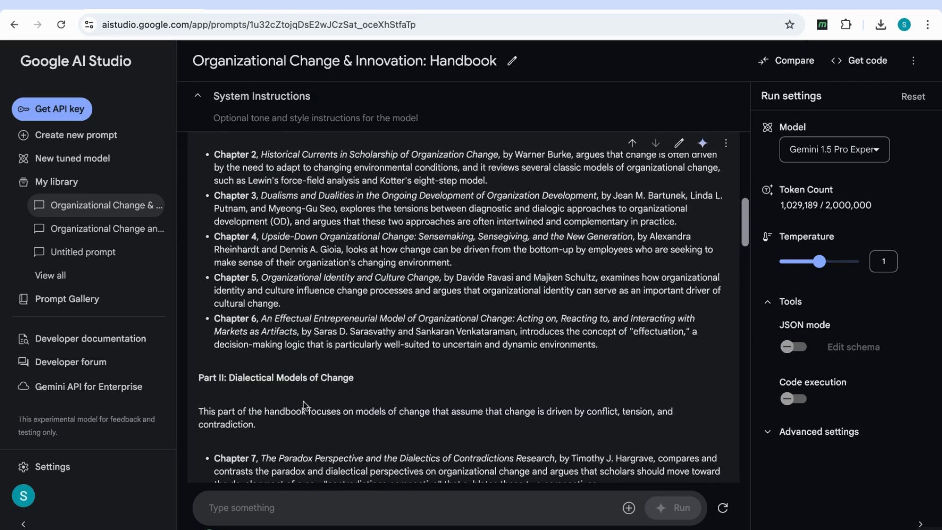
{"action": "scroll", "scroll_direction": "down", "scroll_amount": 3}
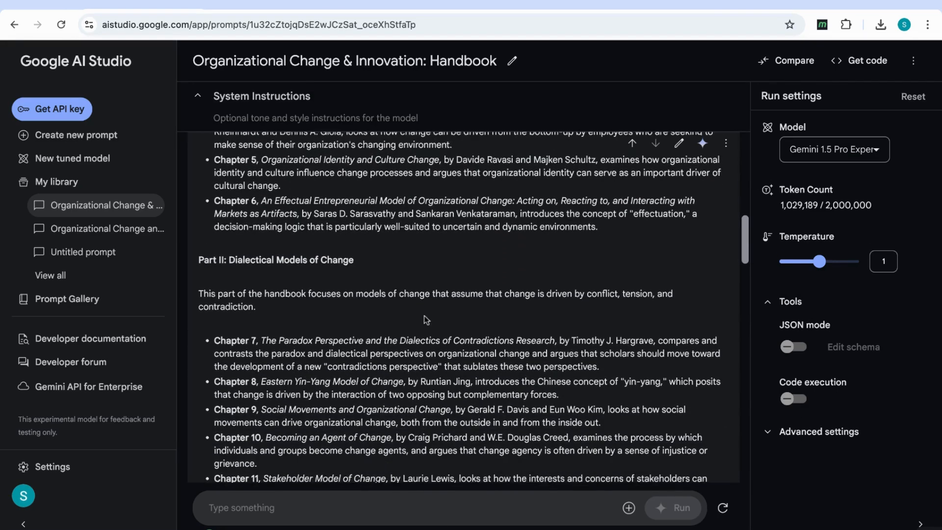
{"action": "mouse_move", "coordinate": [288, 309]}
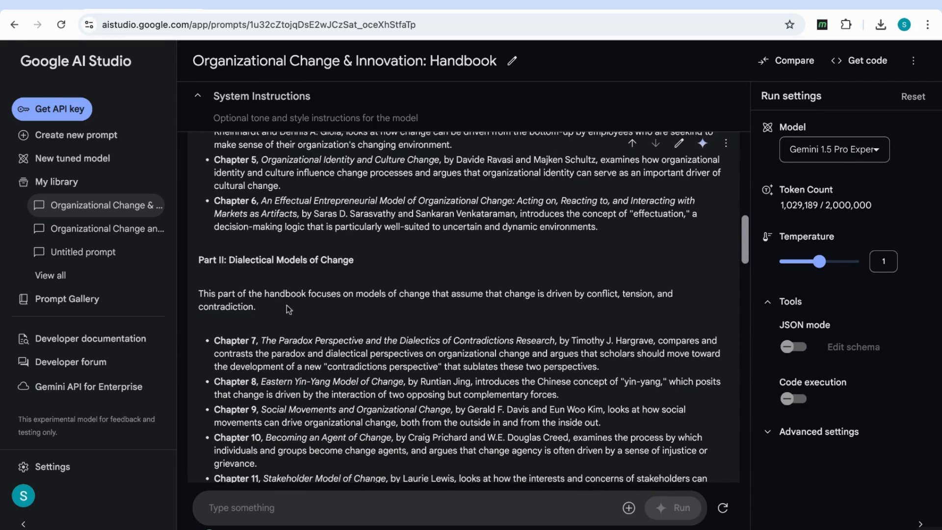
{"action": "scroll", "scroll_direction": "down", "scroll_amount": 3}
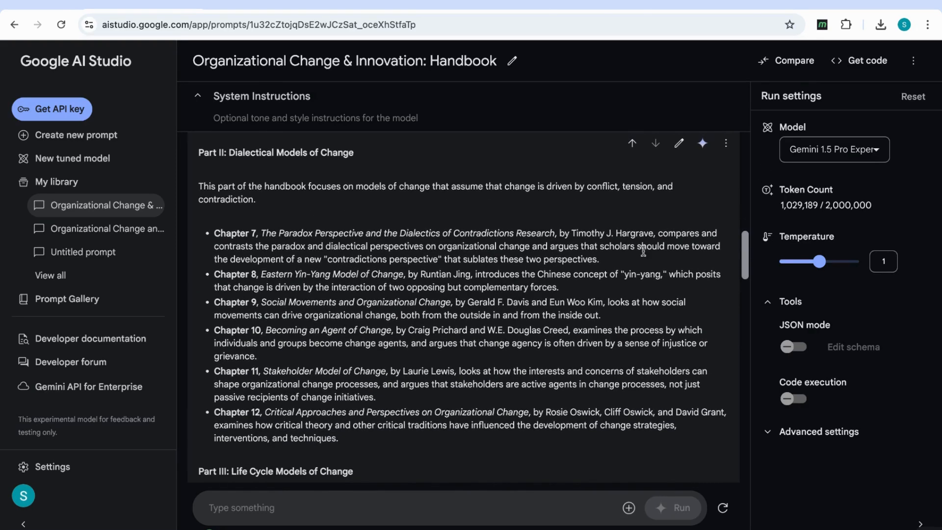
{"action": "mouse_move", "coordinate": [631, 240]}
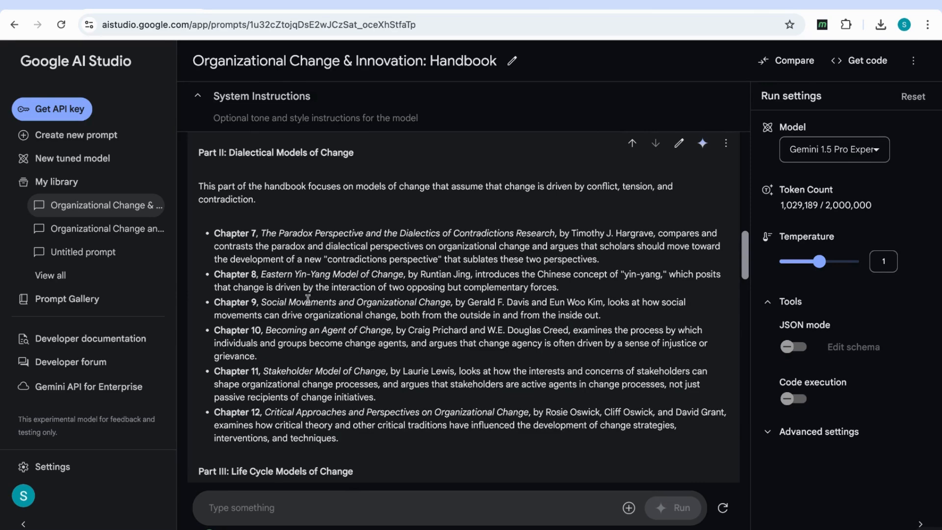
{"action": "scroll", "scroll_direction": "down", "scroll_amount": 3}
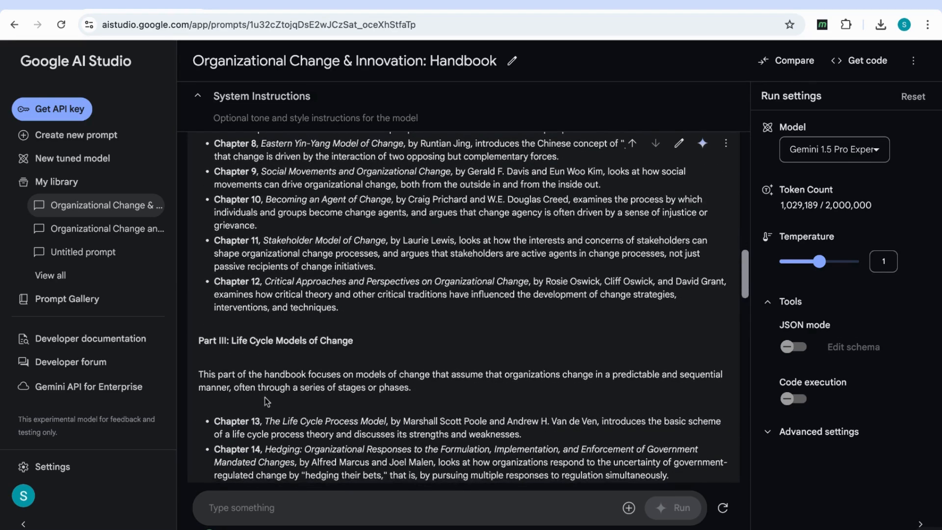
{"action": "scroll", "scroll_direction": "down", "scroll_amount": 3}
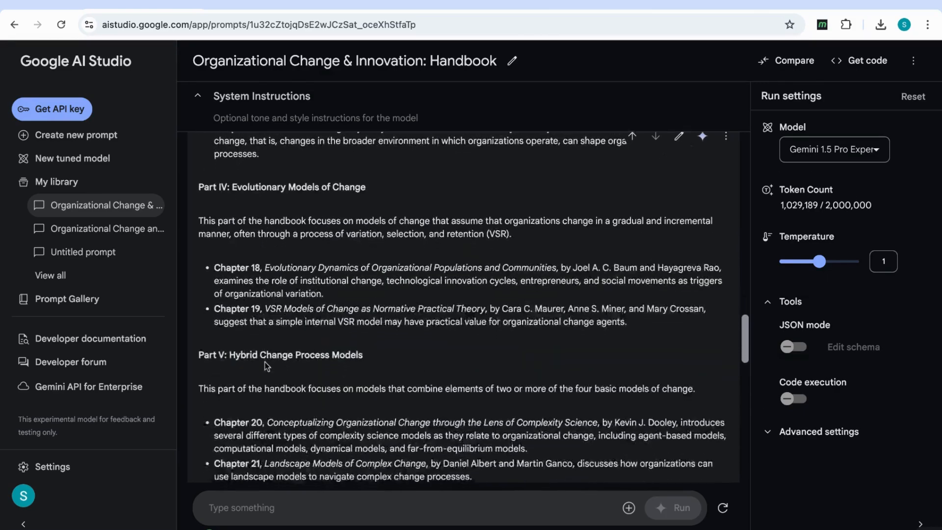
{"action": "scroll", "scroll_direction": "down", "scroll_amount": 3}
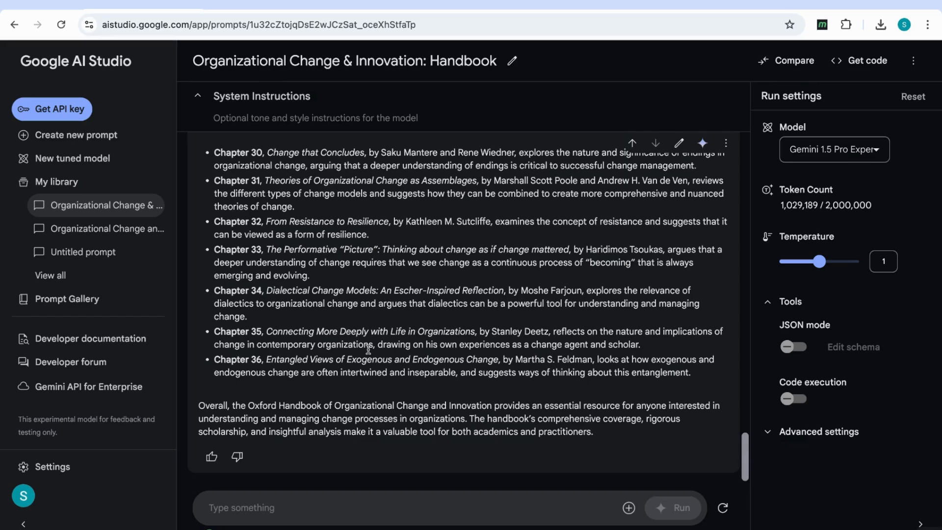
{"action": "mouse_move", "coordinate": [354, 322]}
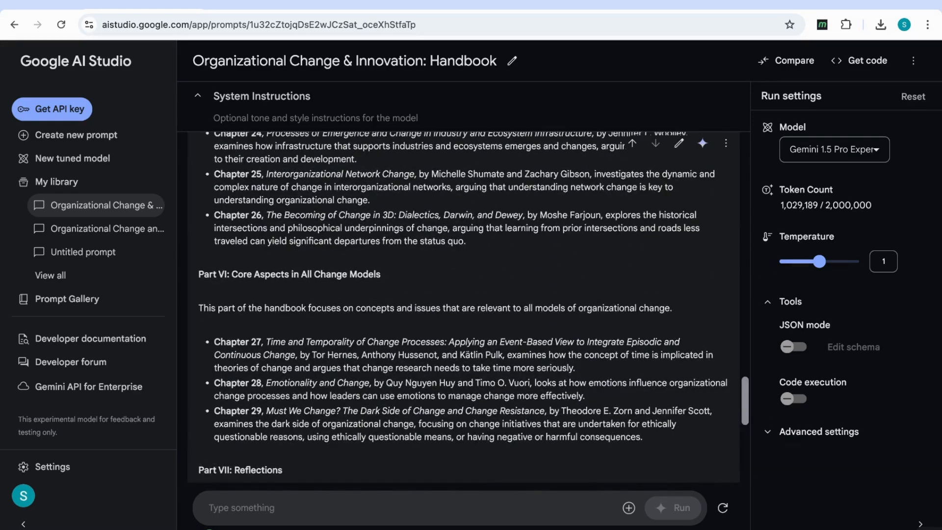
Ask the model to 'summarise chapter 2' and read through its key takeaways.
{"action": "type", "text": "summarise chapter 2"}
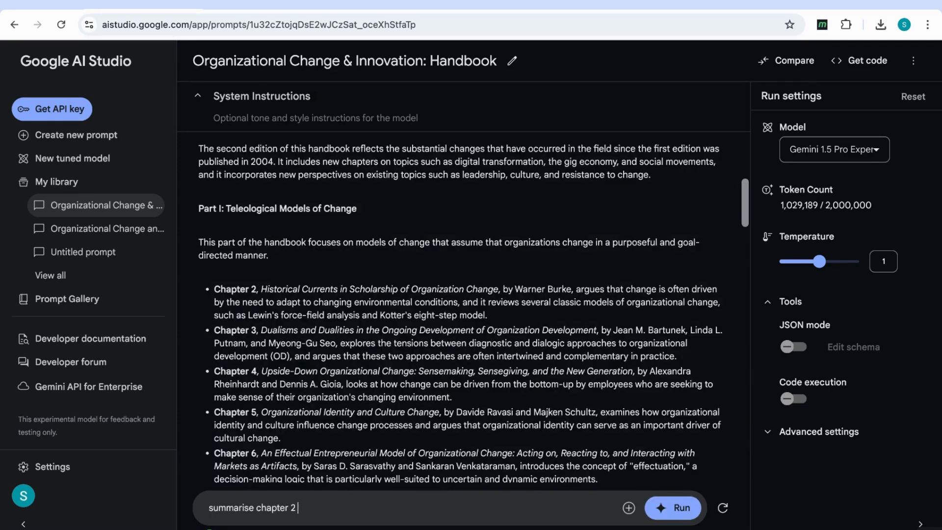
{"action": "left_click", "coordinate": [673, 507]}
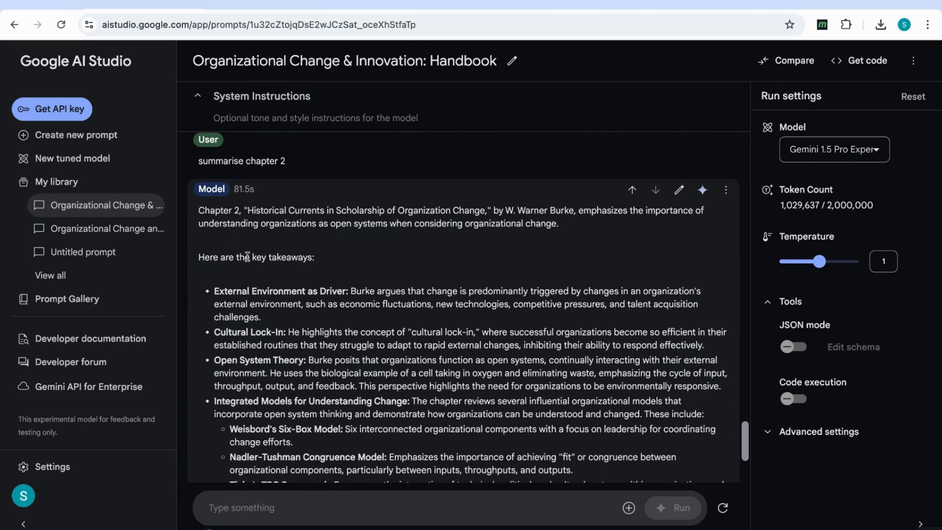
{"action": "mouse_move", "coordinate": [257, 206]}
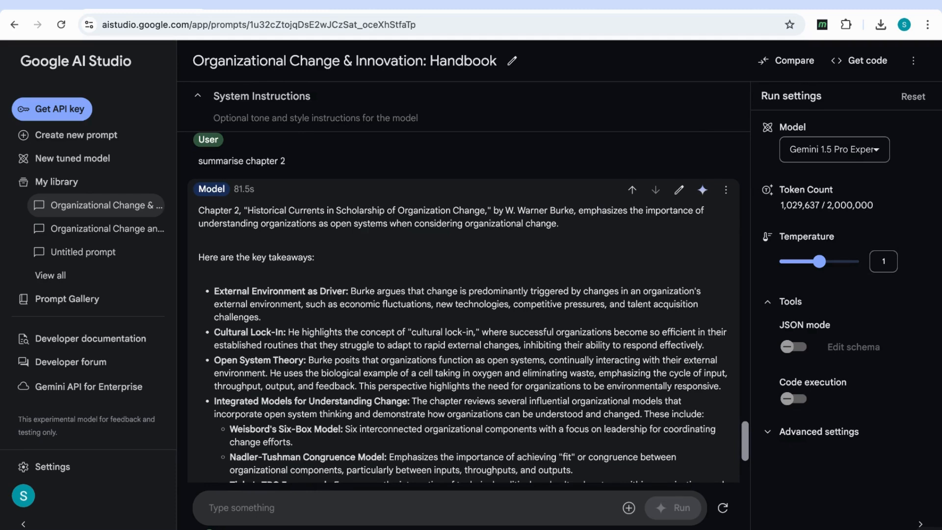
{"action": "mouse_move", "coordinate": [276, 253]}
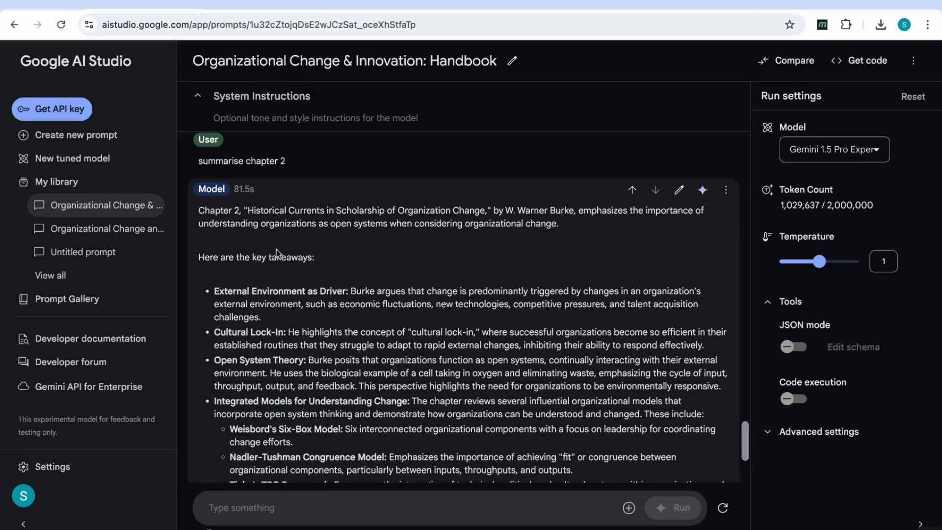
{"action": "mouse_move", "coordinate": [360, 252]}
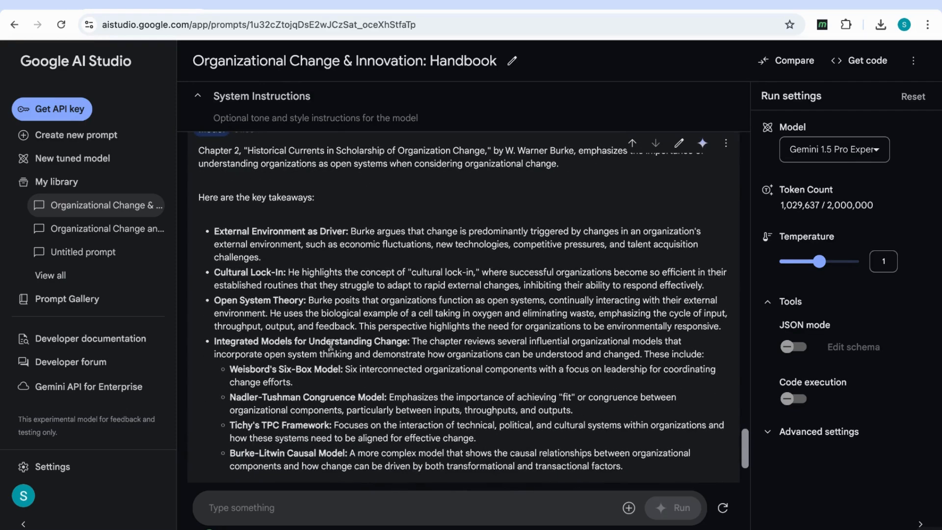
{"action": "scroll", "scroll_direction": "down", "scroll_amount": 3}
{"action": "type", "text": "what are the key areas I should focus on in chapter 17"}
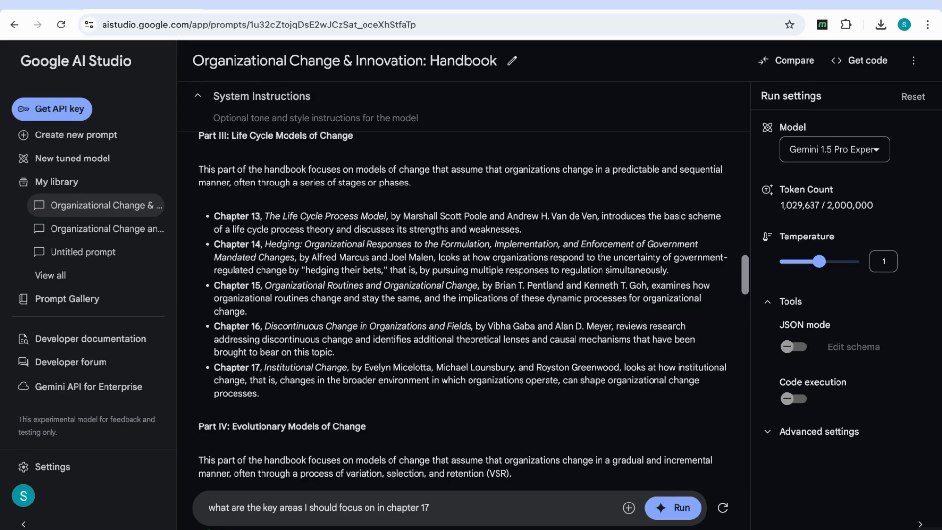
{"action": "mouse_move", "coordinate": [218, 521]}
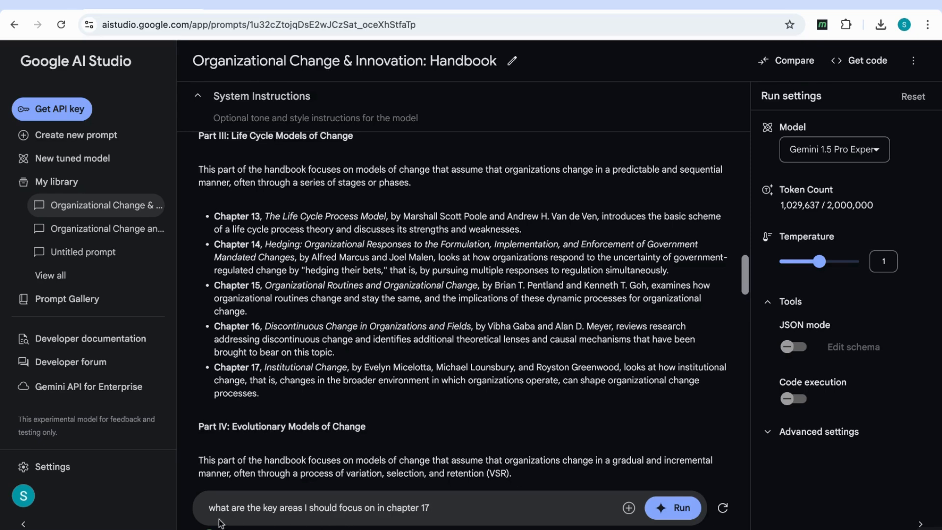
{"action": "mouse_move", "coordinate": [408, 525]}
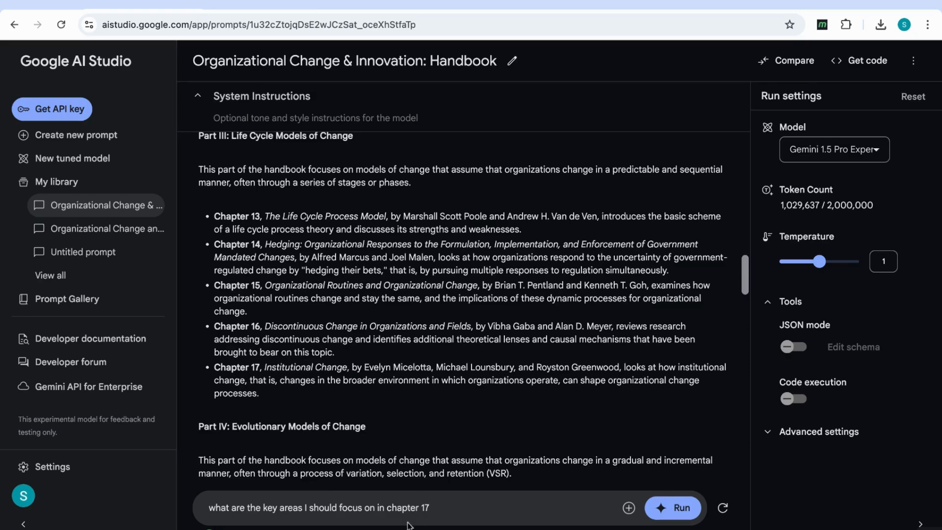
Send the chapter 17 key-focus-areas question and read the answer on institutional change pathways.
{"action": "left_click", "coordinate": [673, 507]}
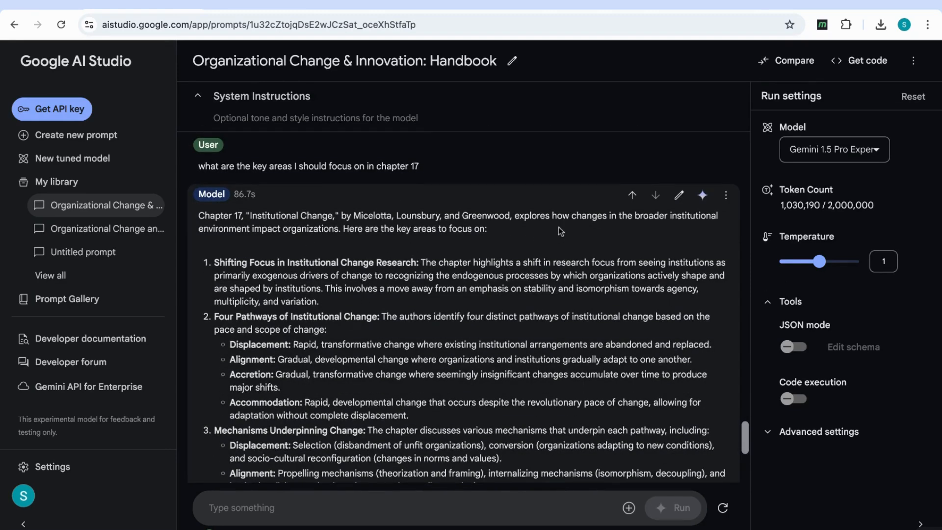
{"action": "scroll", "scroll_direction": "down", "scroll_amount": 3}
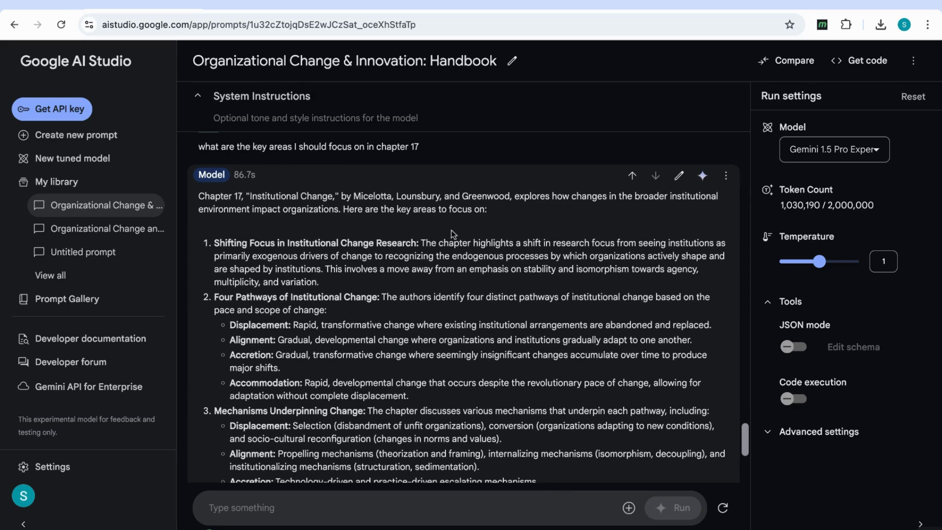
{"action": "scroll", "scroll_direction": "down", "scroll_amount": 3}
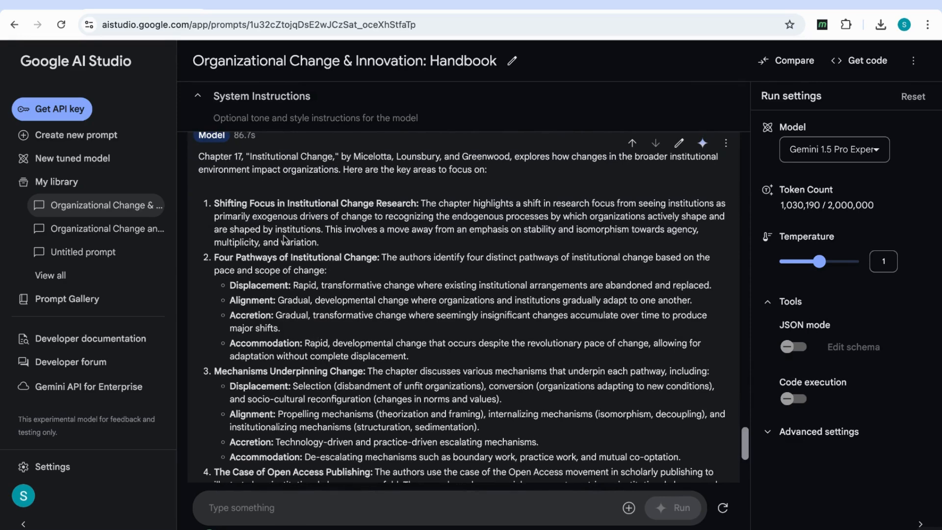
{"action": "scroll", "scroll_direction": "down", "scroll_amount": 3}
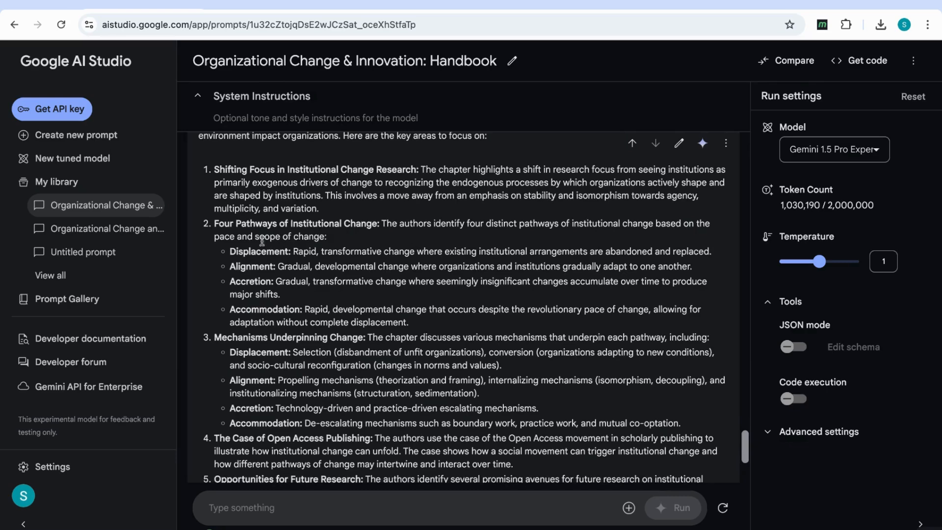
{"action": "mouse_move", "coordinate": [312, 334]}
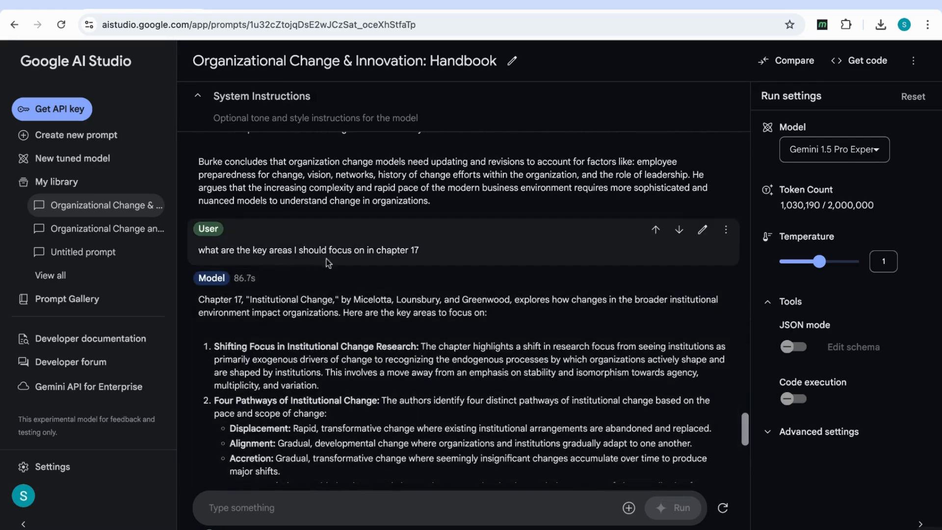
{"action": "mouse_move", "coordinate": [398, 263]}
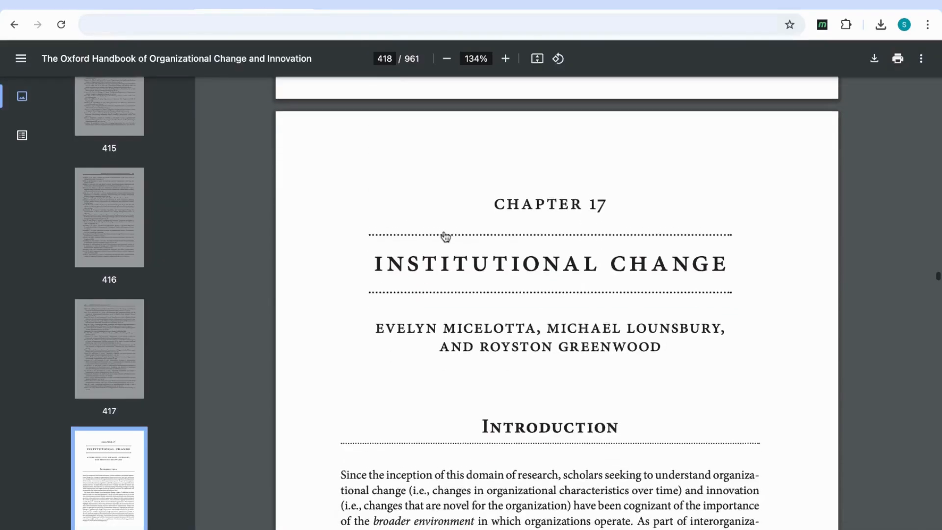
Scroll through the Chapter 17 Institutional Change introduction on page 418 of the handbook PDF.
{"action": "scroll", "scroll_direction": "down", "scroll_amount": 3}
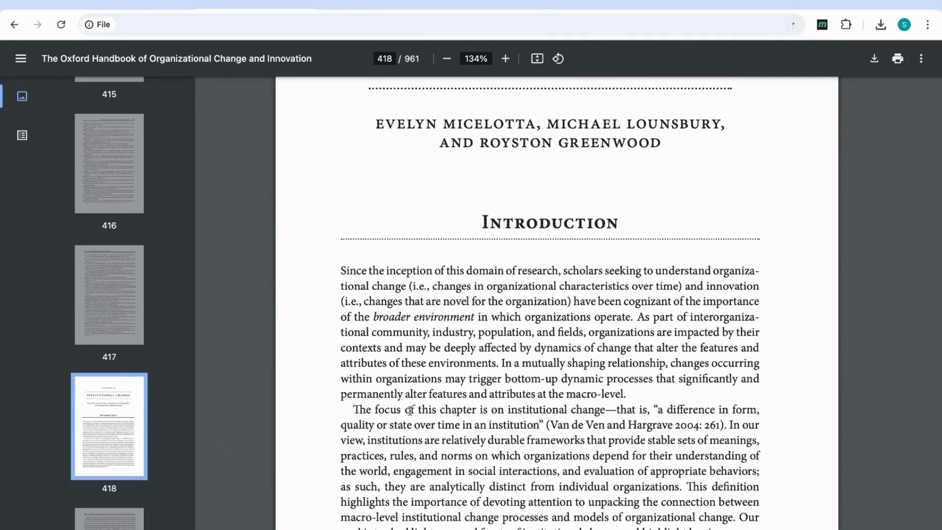
{"action": "mouse_move", "coordinate": [127, 469]}
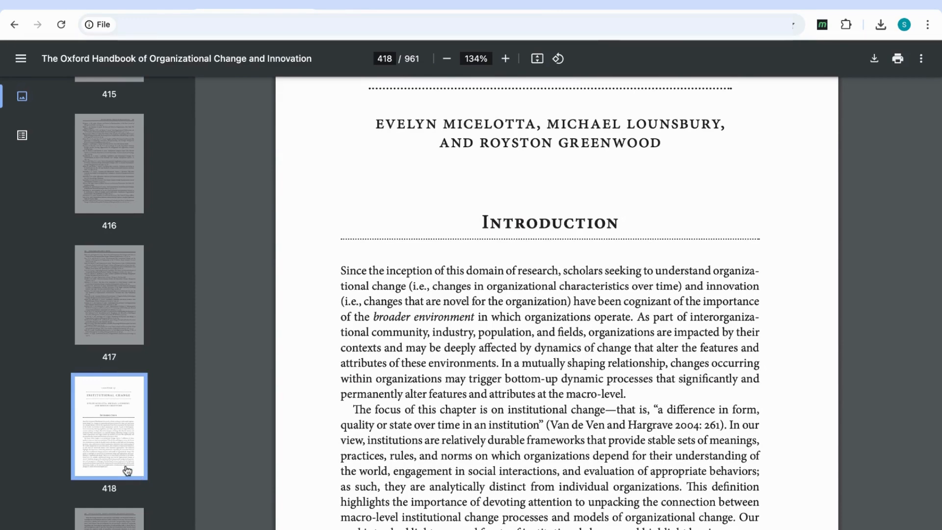
{"action": "scroll", "scroll_direction": "down", "scroll_amount": 3}
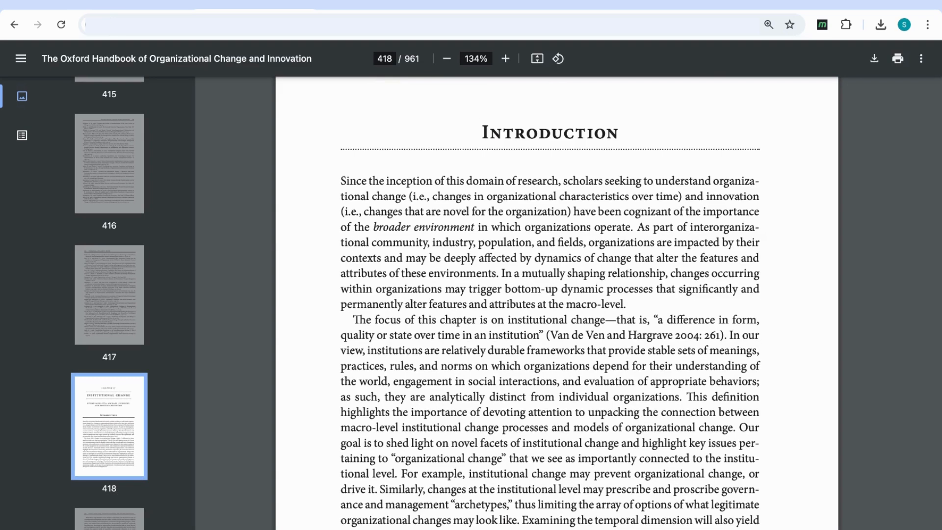
{"action": "mouse_move", "coordinate": [173, 84]}
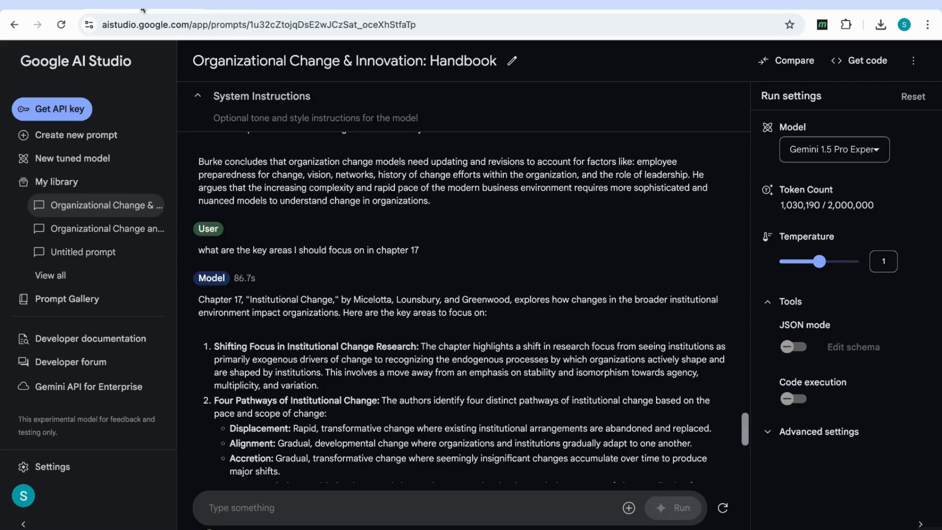
{"action": "mouse_move", "coordinate": [141, 10]}
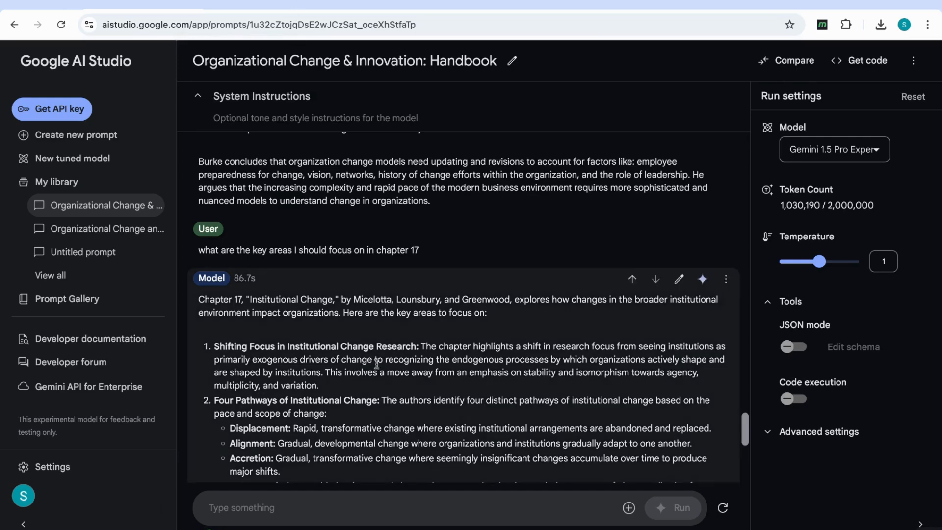
Scroll further into the chapter 17 answer to the mechanisms underpinning each change pathway.
{"action": "scroll", "scroll_direction": "down", "scroll_amount": 3}
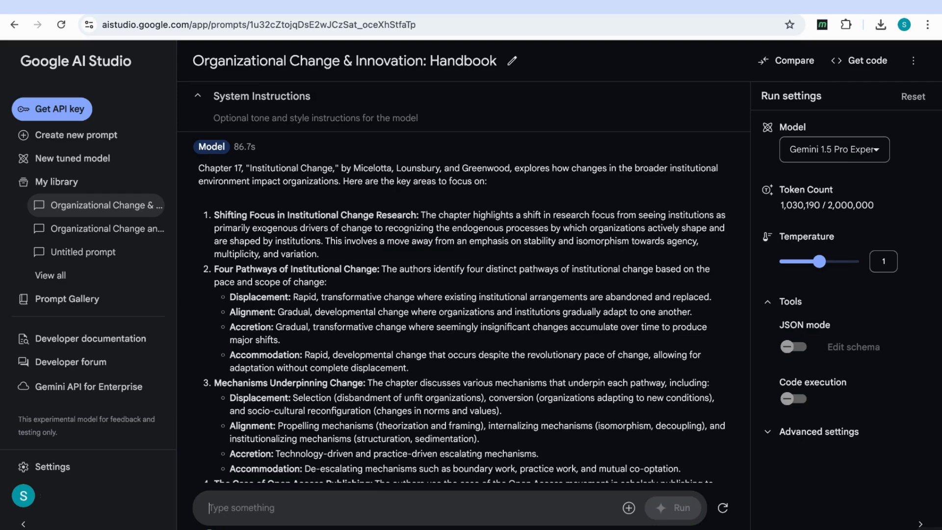
Ask the model to 'explain figure 22.2' from the handbook.
{"action": "type", "text": "explain figure 22.2"}
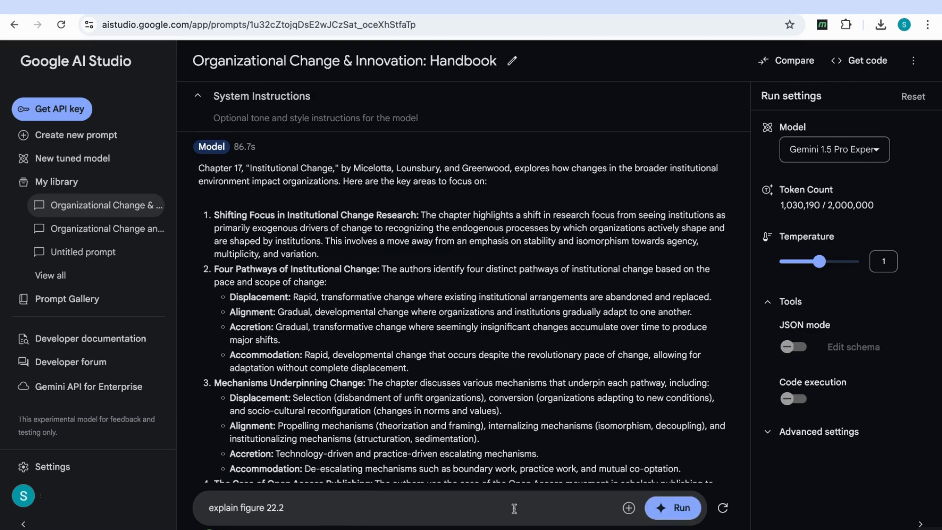
{"action": "left_click", "coordinate": [672, 507]}
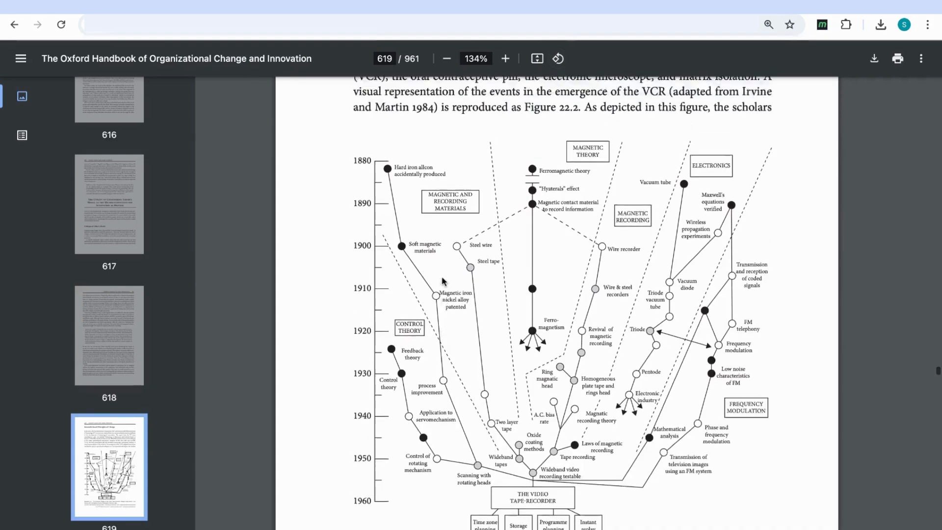
Scroll the PDF to bring Figure 22.2's caption and Irvine and Martin 1984 source note into view.
{"action": "scroll", "scroll_direction": "down", "scroll_amount": 3}
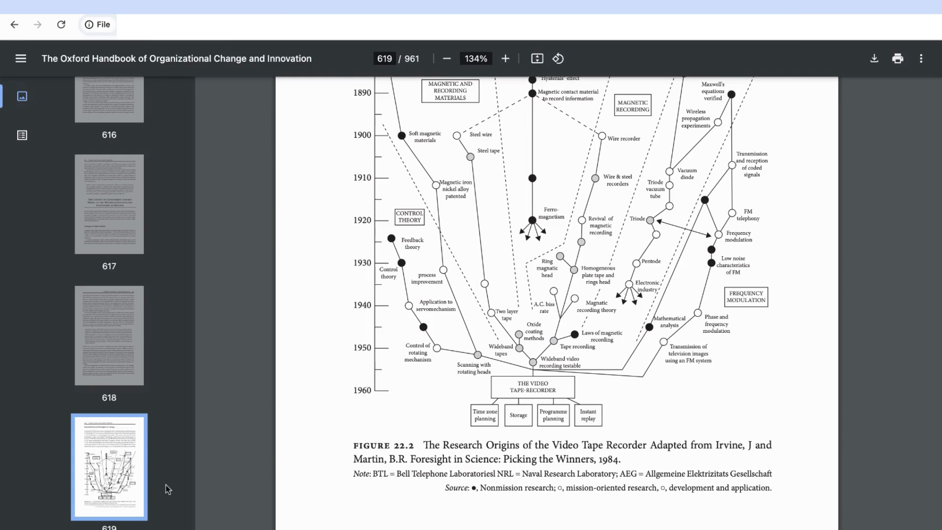
{"action": "mouse_move", "coordinate": [390, 406]}
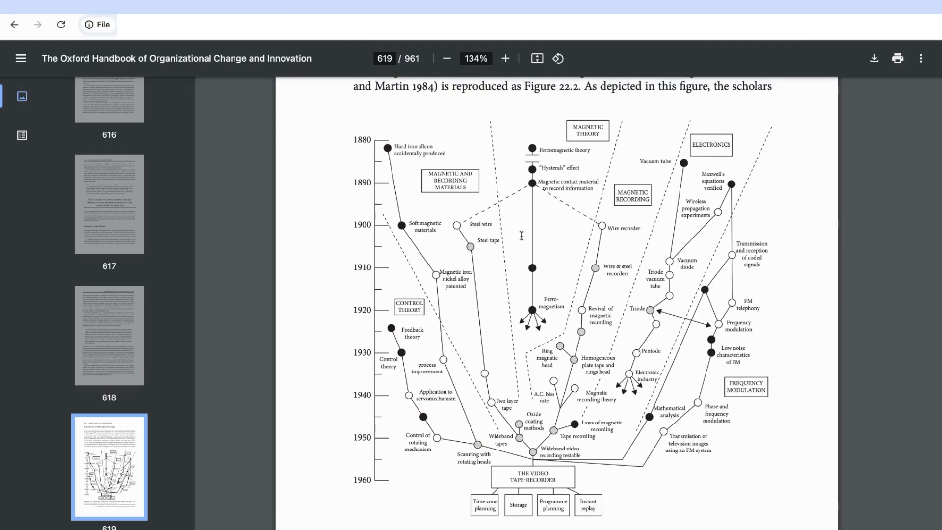
{"action": "mouse_move", "coordinate": [660, 315]}
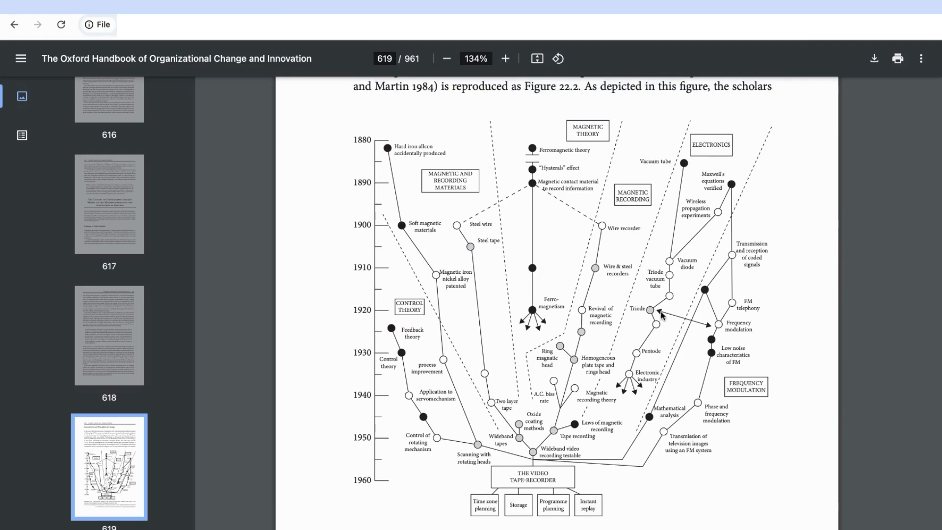
{"action": "mouse_move", "coordinate": [660, 316]}
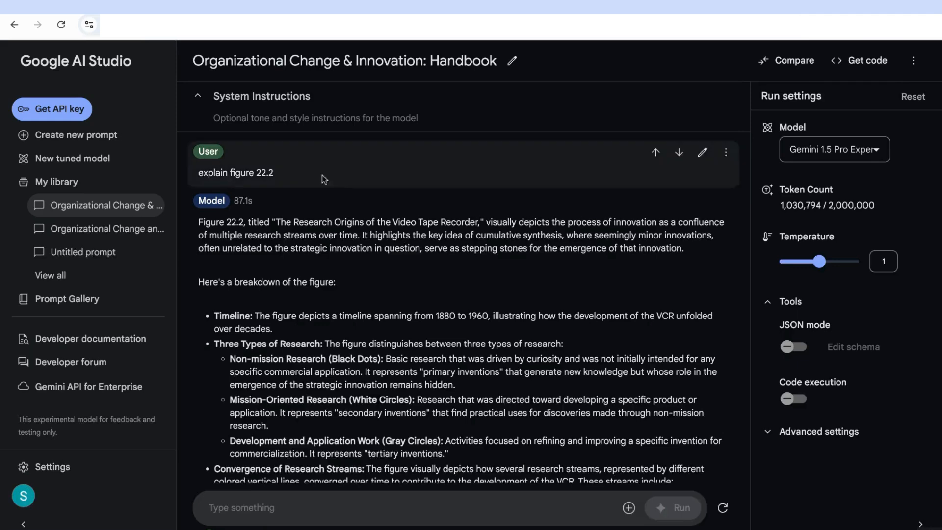
Scroll through the model's Figure 22.2 answer: timeline, research types, converging streams and key innovations.
{"action": "scroll", "scroll_direction": "down", "scroll_amount": 3}
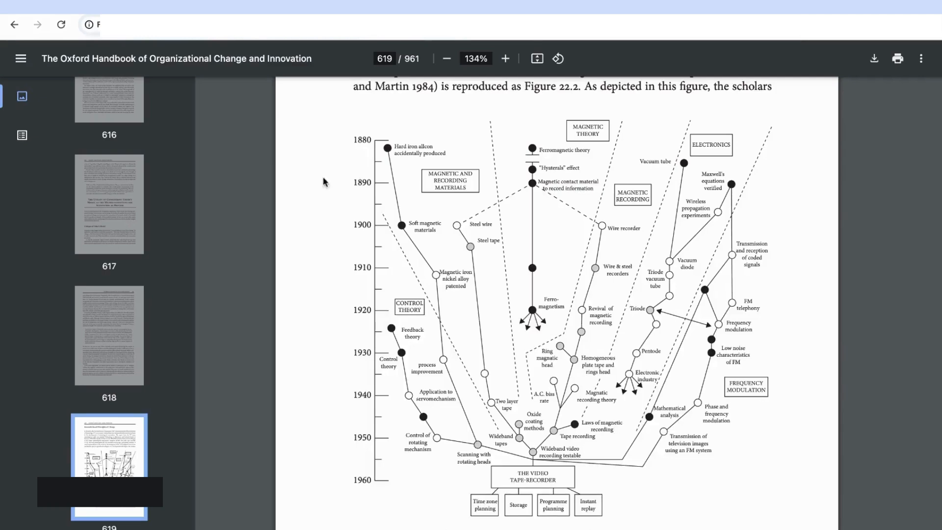
{"action": "scroll", "scroll_direction": "down", "scroll_amount": 3}
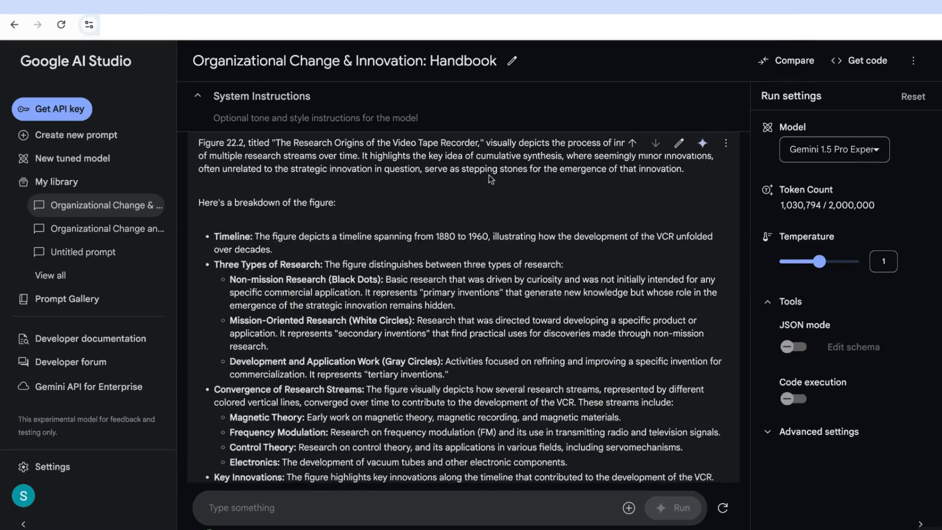
{"action": "scroll", "scroll_direction": "down", "scroll_amount": 3}
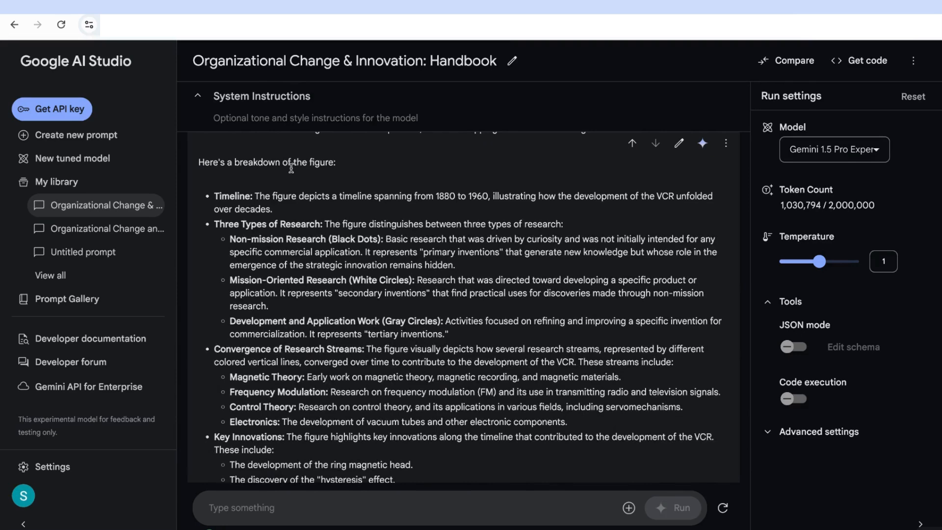
{"action": "mouse_move", "coordinate": [300, 212]}
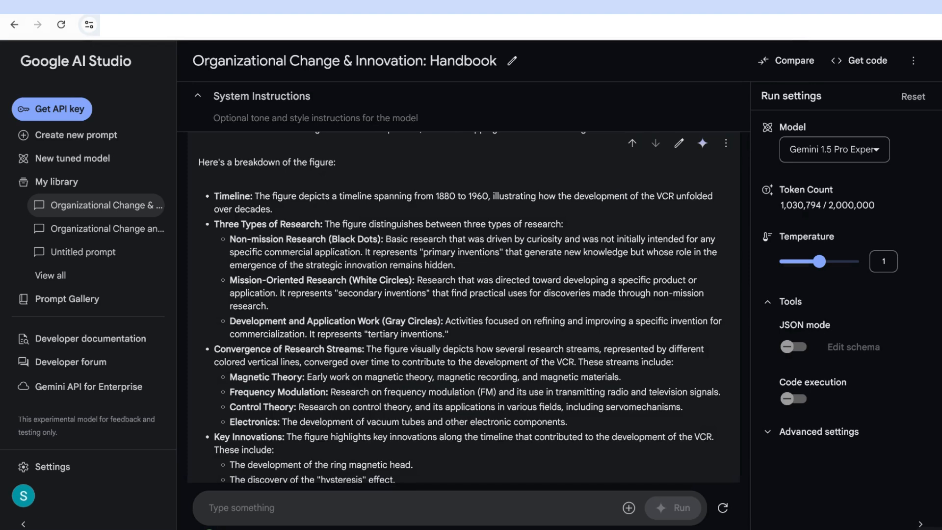
{"action": "mouse_move", "coordinate": [435, 210]}
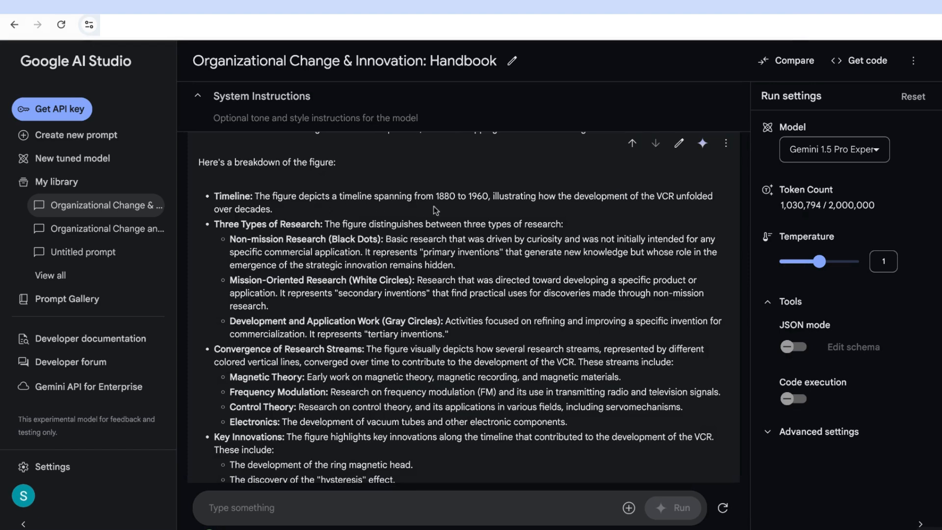
{"action": "mouse_move", "coordinate": [533, 213]}
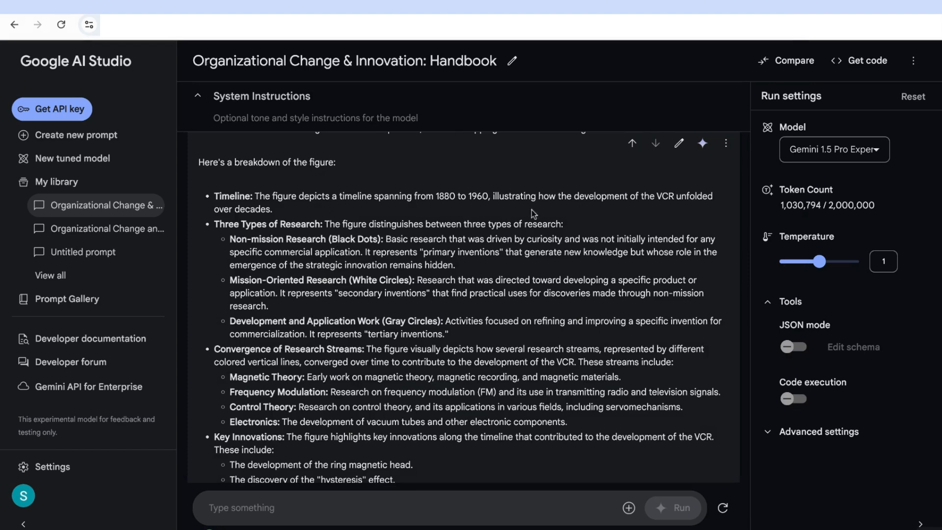
{"action": "scroll", "scroll_direction": "down", "scroll_amount": 3}
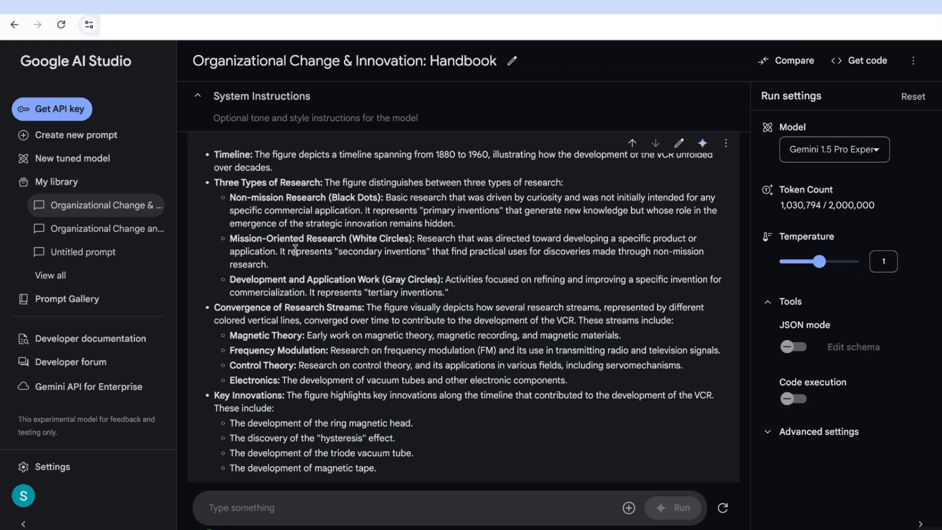
{"action": "scroll", "scroll_direction": "down", "scroll_amount": 3}
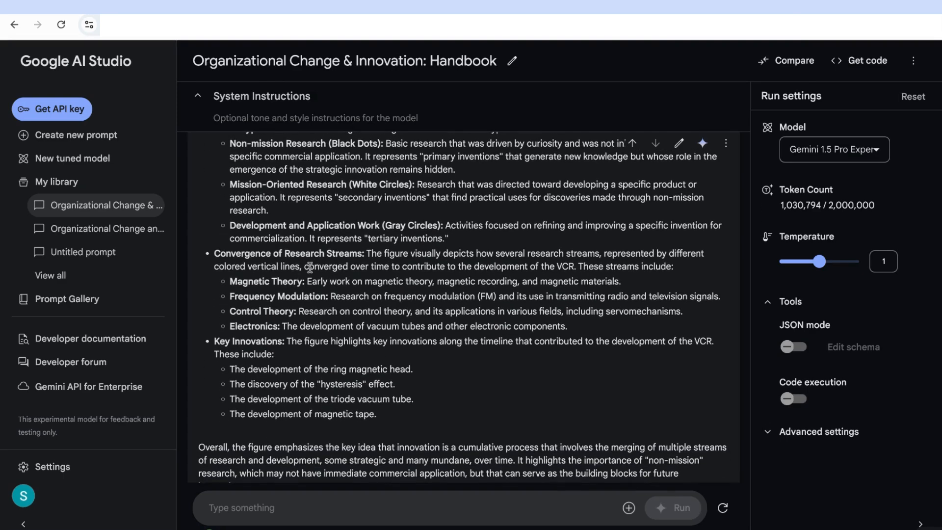
{"action": "mouse_move", "coordinate": [419, 270]}
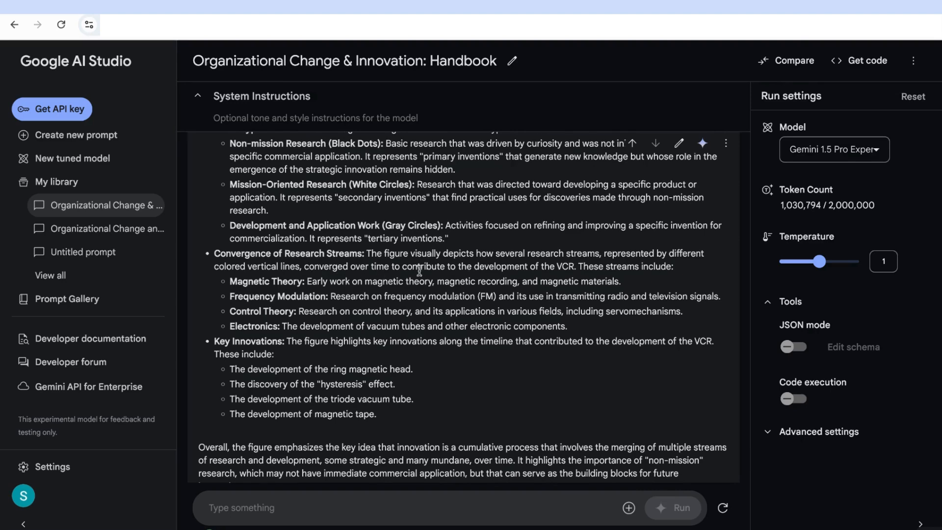
{"action": "mouse_move", "coordinate": [565, 263]}
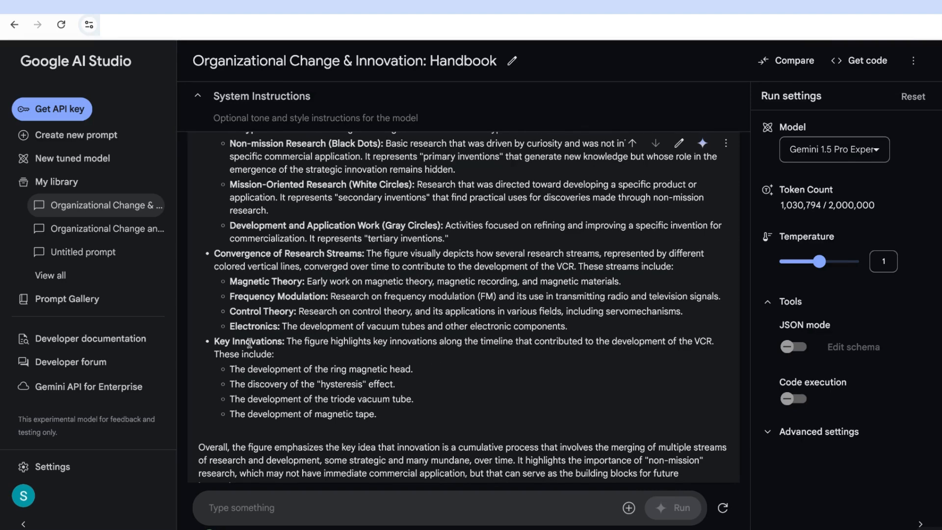
{"action": "scroll", "scroll_direction": "down", "scroll_amount": 3}
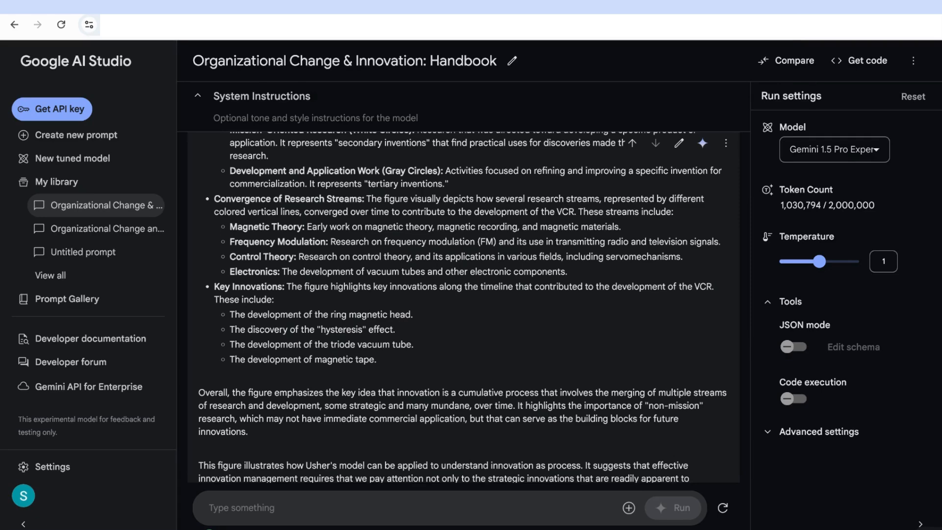
{"action": "scroll", "scroll_direction": "down", "scroll_amount": 3}
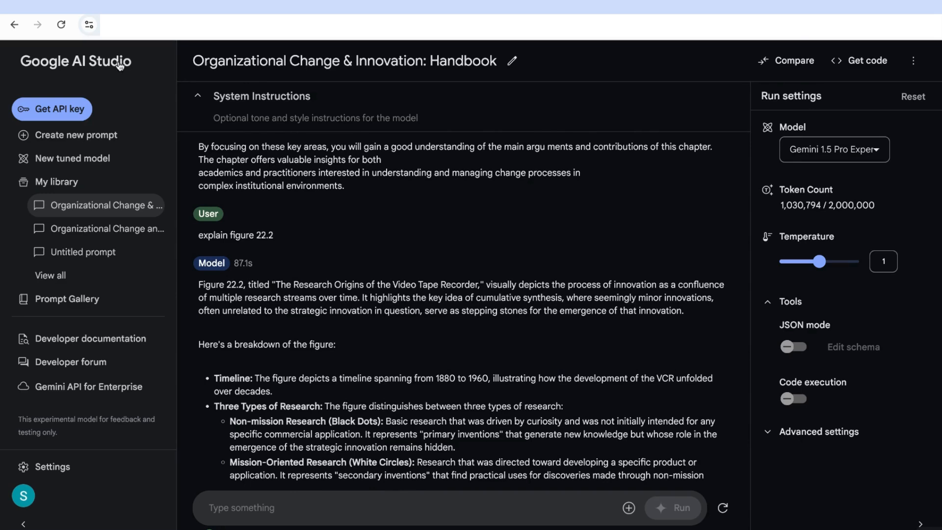
{"action": "mouse_move", "coordinate": [118, 66]}
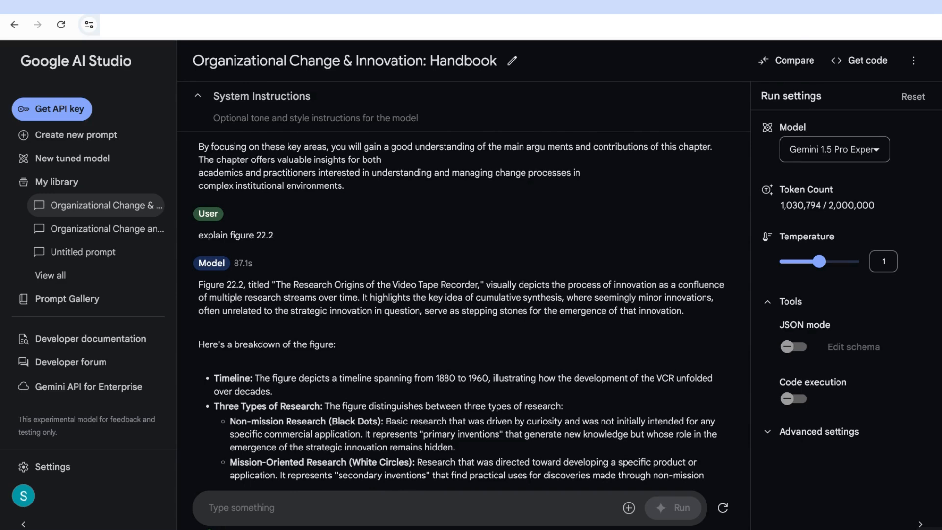